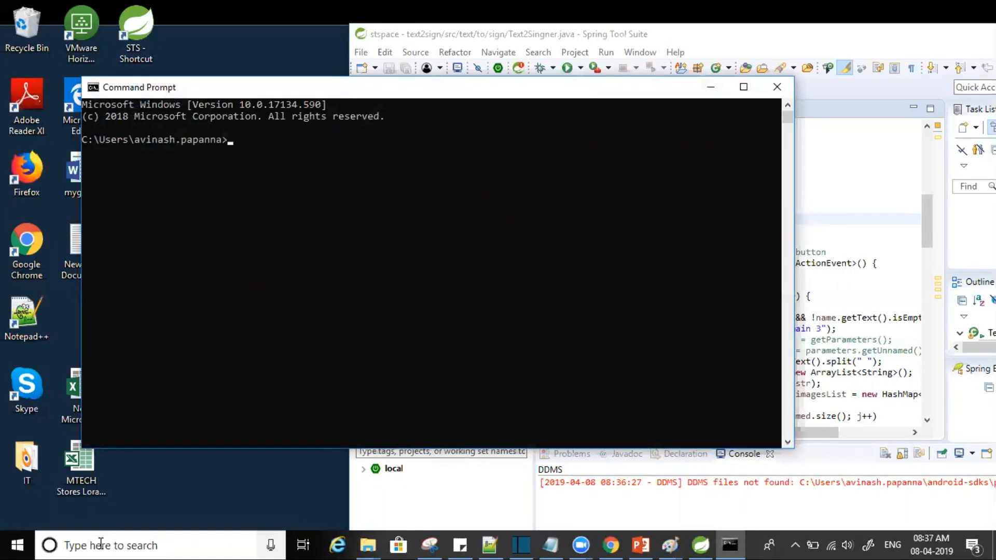
Run java -version in Command Prompt, which reports Java 1.8.0_31
{"action": "type", "text": "java"}
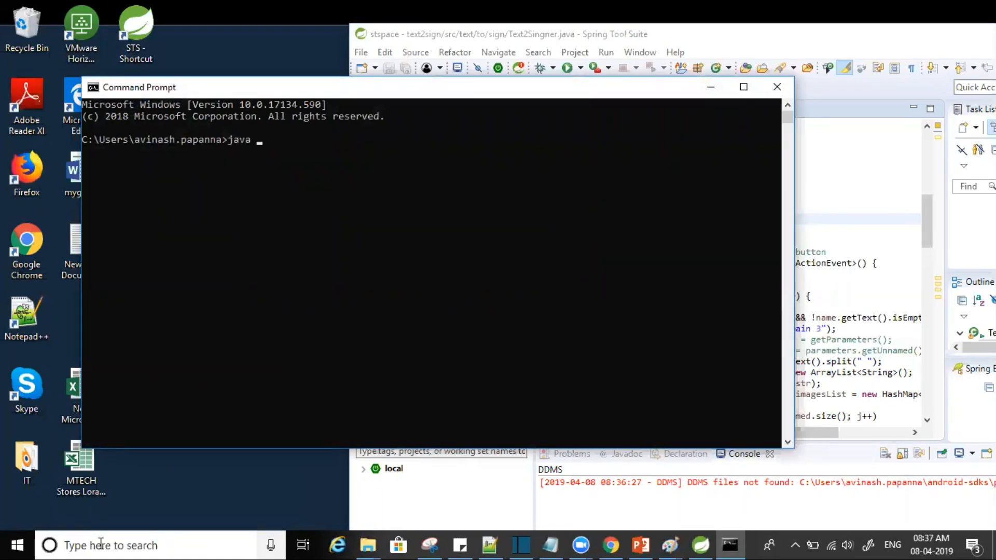
{"action": "type", "text": "-version"}
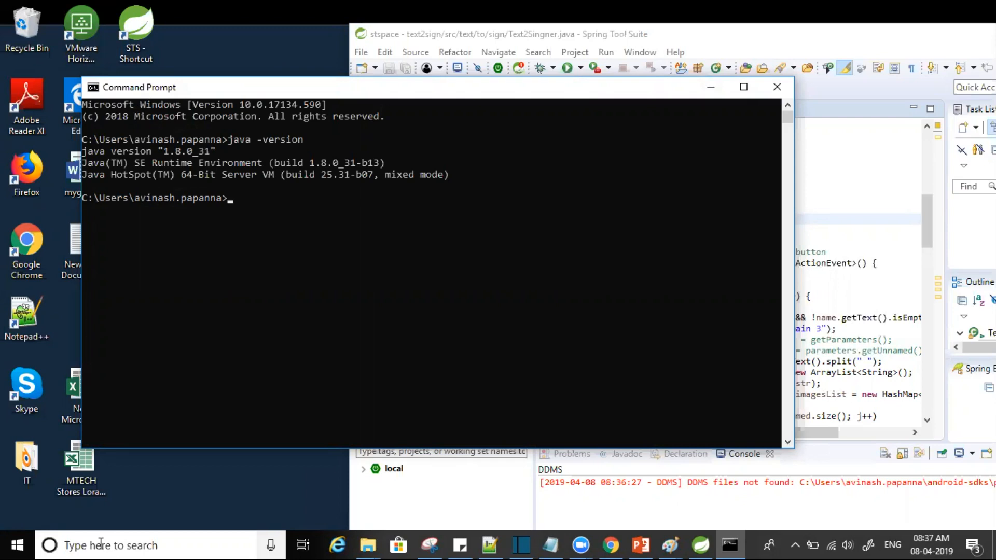
Search Google for 'jdk 12 download' in Chrome and choose the JDK 12 GA Release result
{"action": "left_click", "coordinate": [609, 545]}
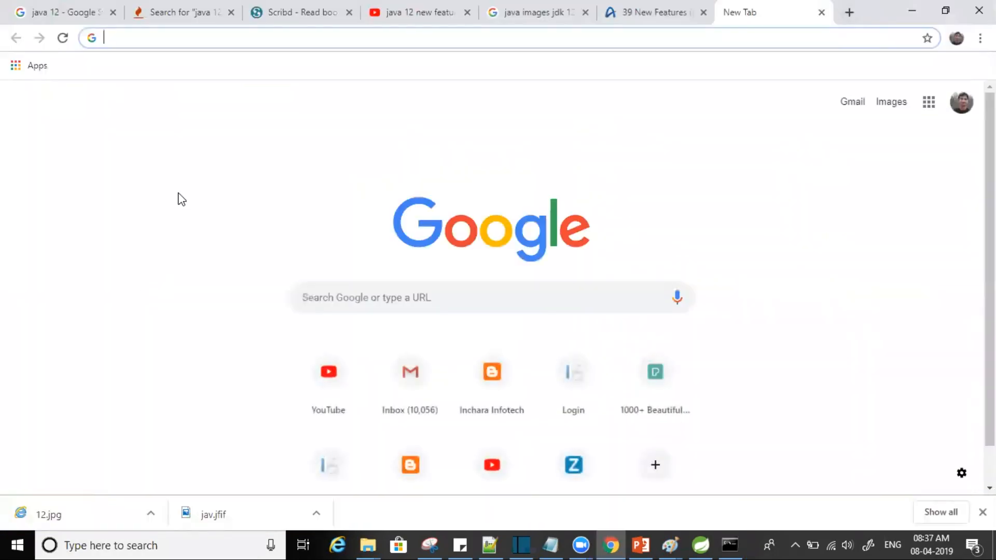
{"action": "type", "text": "google.com"}
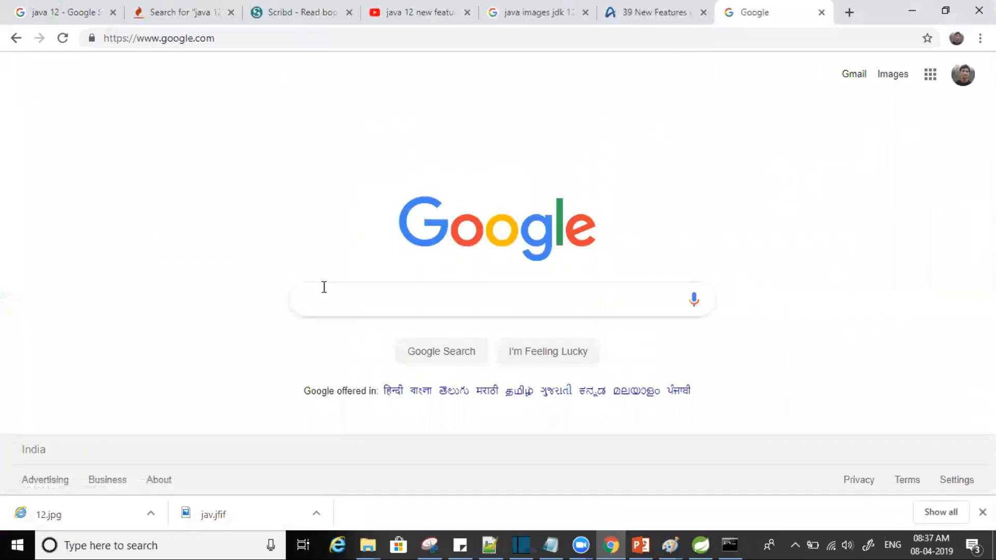
{"action": "type", "text": "jdk 12 do2n"}
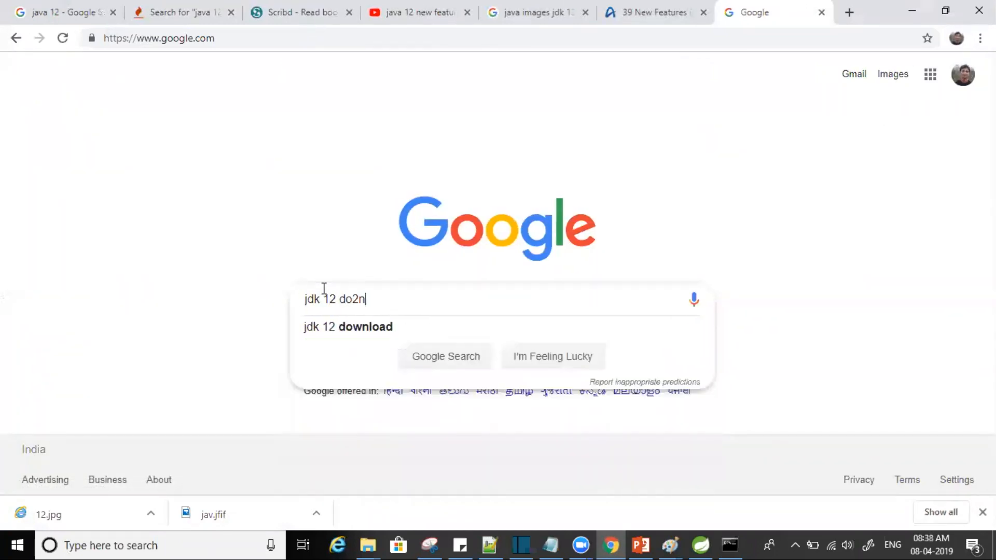
{"action": "key", "text": "BackSpace"}
{"action": "type", "text": "wnloa"}
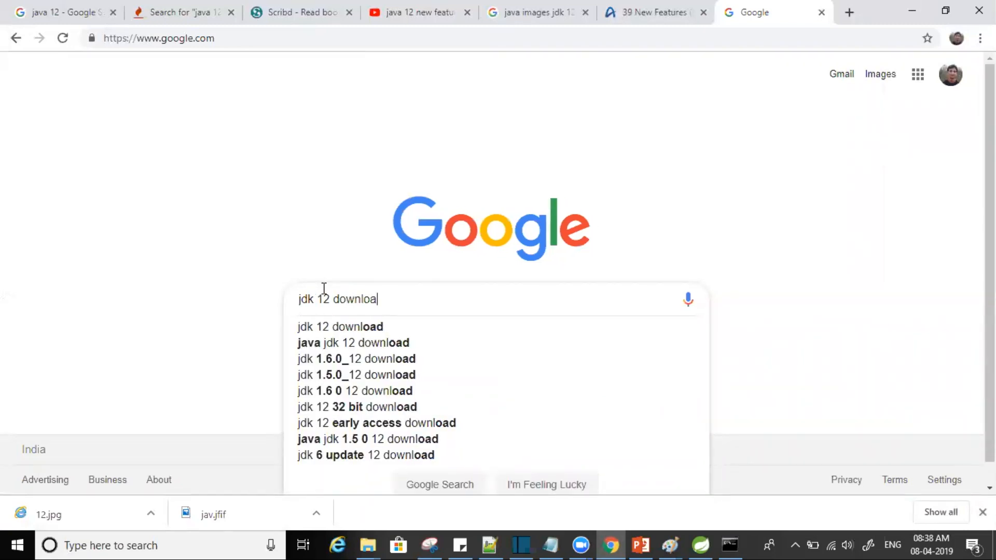
{"action": "key", "text": "Enter"}
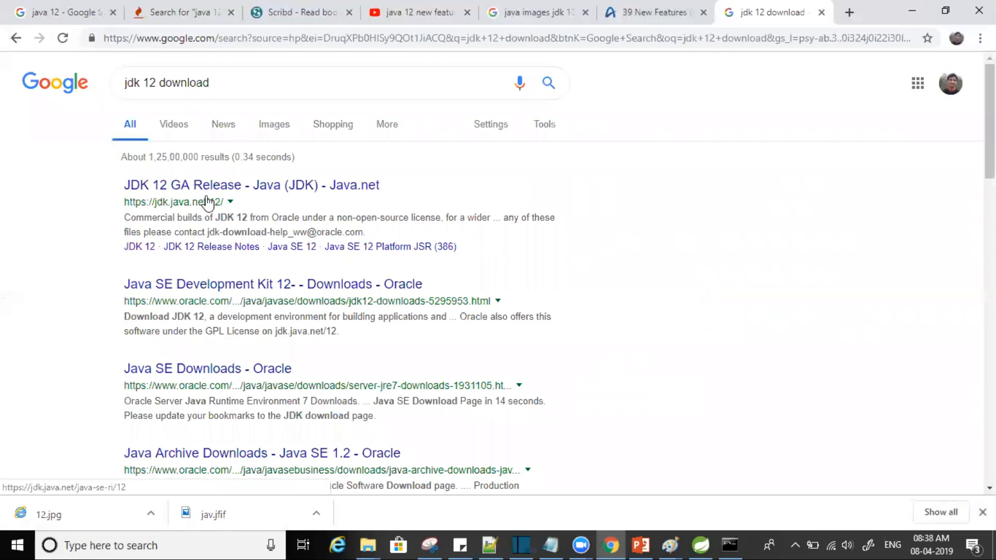
{"action": "left_click", "coordinate": [251, 185]}
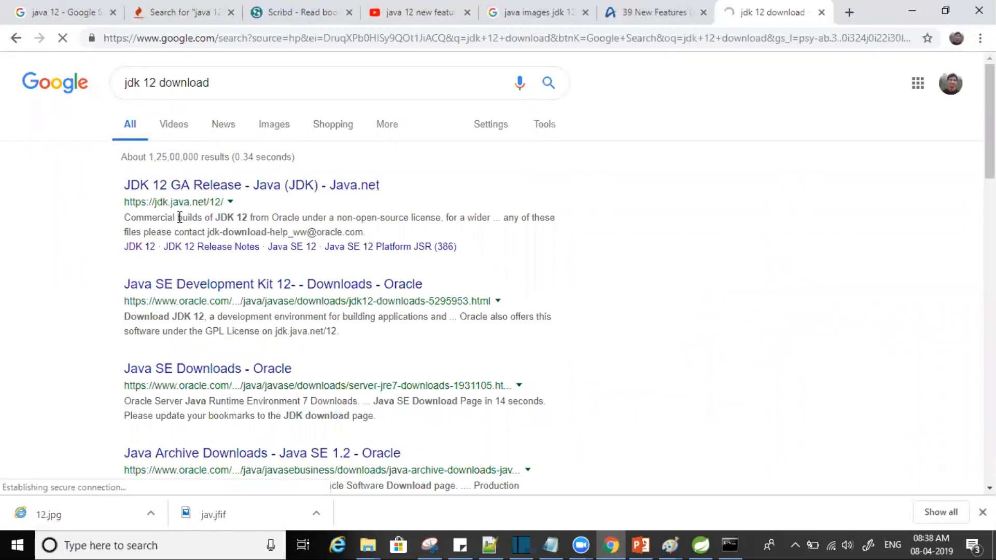
On the JDK 12 GA Release page, request the Windows x64 zip build under Builds
{"action": "left_click", "coordinate": [251, 185]}
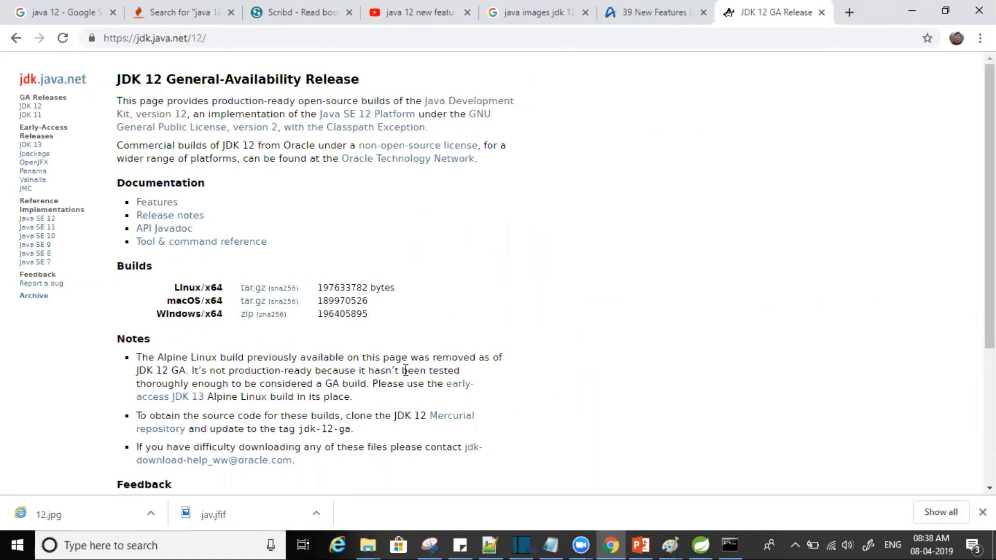
{"action": "scroll", "scroll_direction": "down", "scroll_amount": 3}
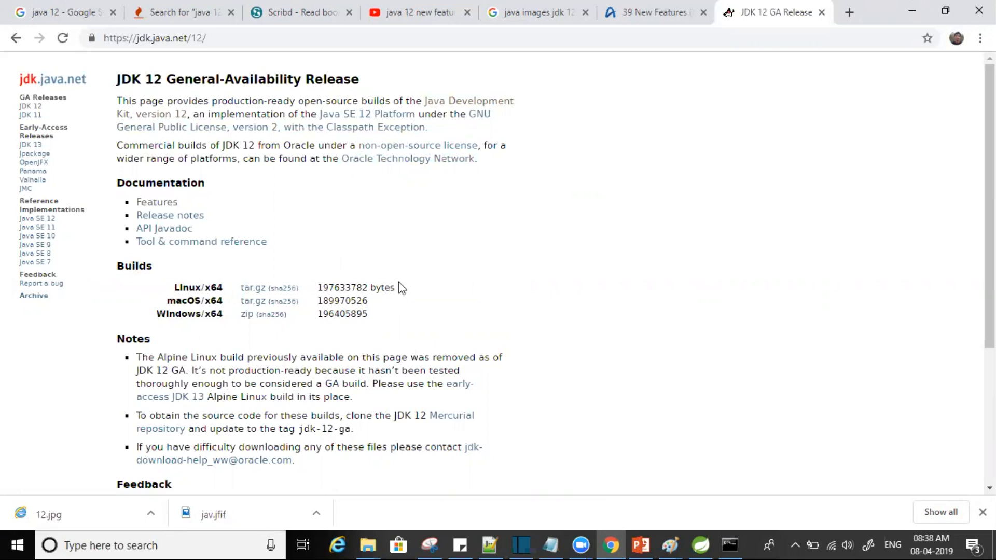
{"action": "mouse_move", "coordinate": [296, 298]}
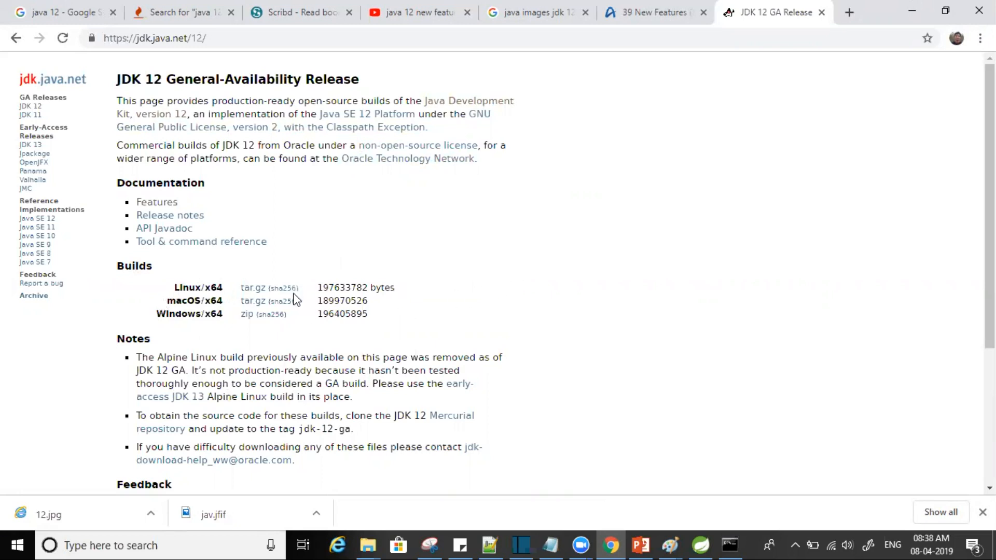
{"action": "mouse_move", "coordinate": [240, 352]}
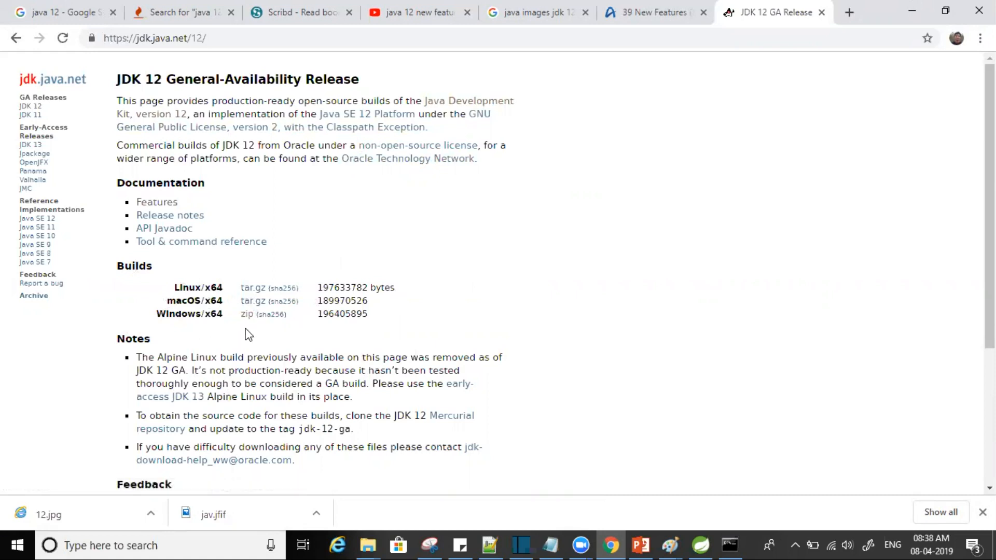
{"action": "left_click", "coordinate": [247, 313]}
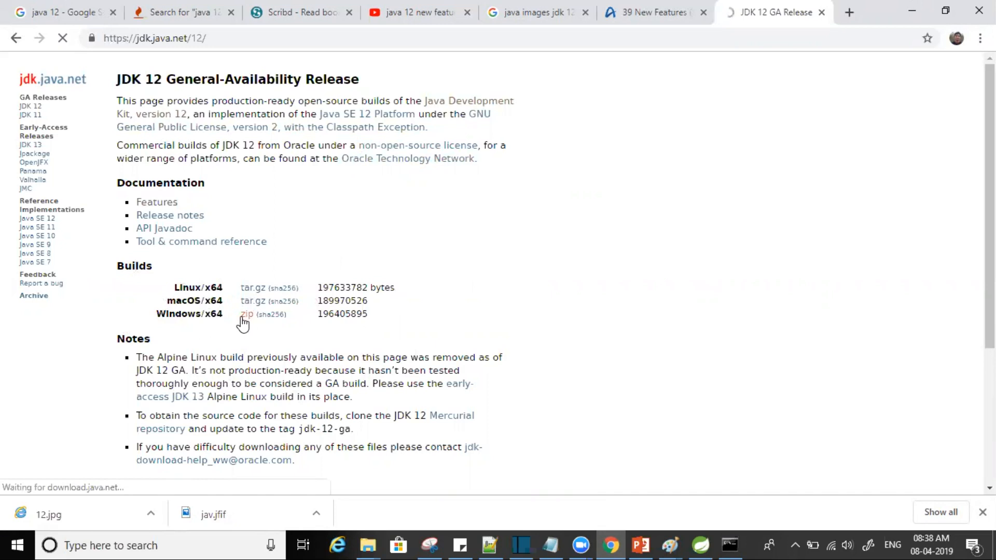
Save the OpenJDK 12 Windows x64 zip into the C:\Avi\tools folder
{"action": "left_click", "coordinate": [245, 313]}
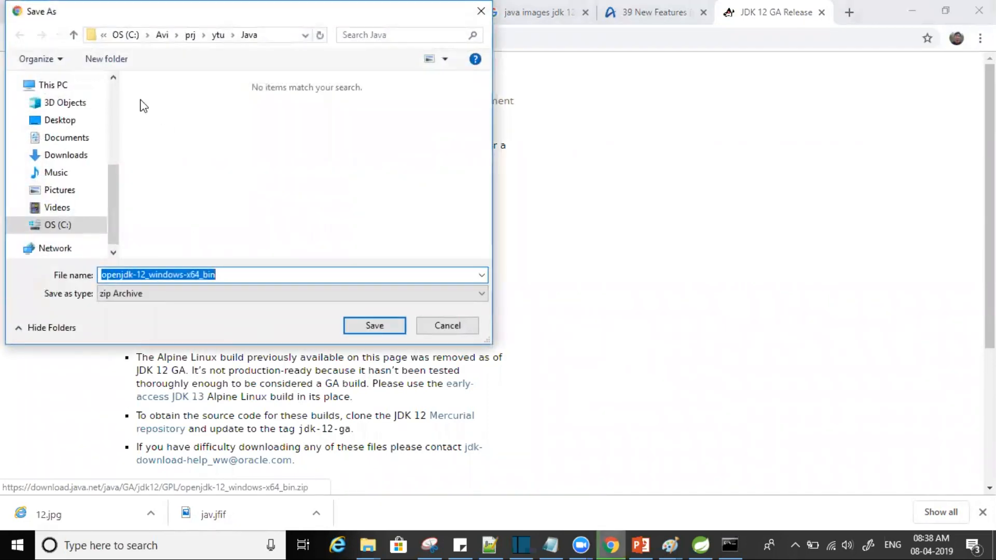
{"action": "left_click", "coordinate": [56, 225]}
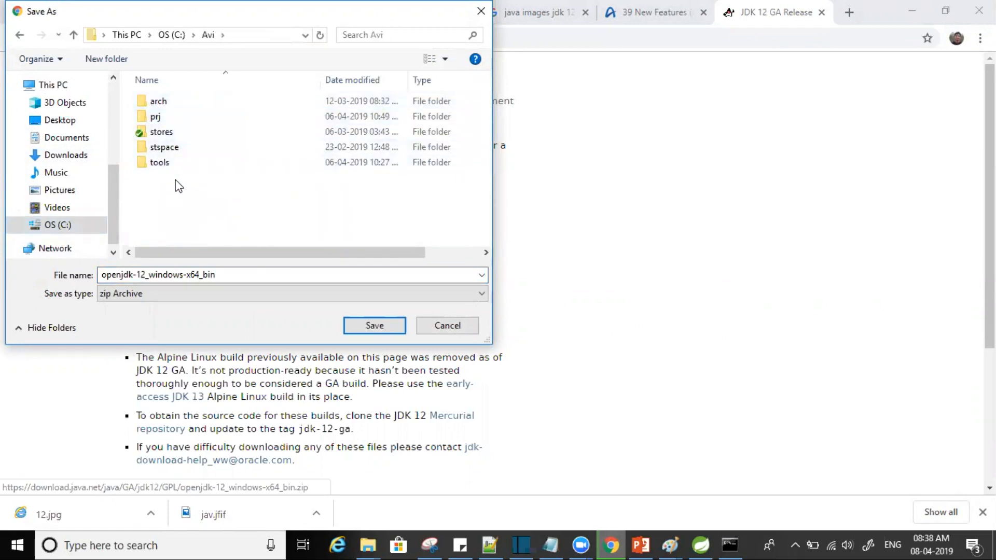
{"action": "double_click", "coordinate": [160, 162]}
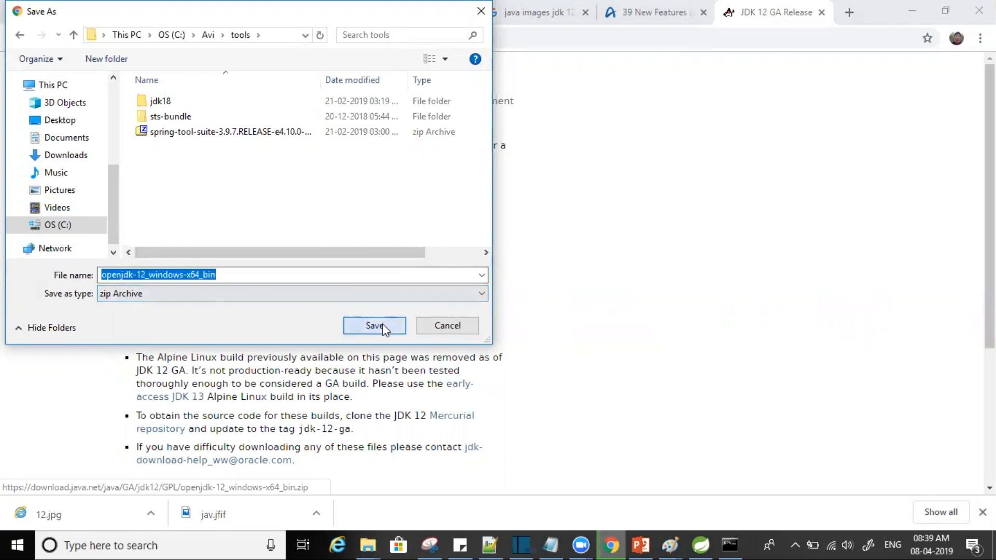
{"action": "left_click", "coordinate": [375, 325]}
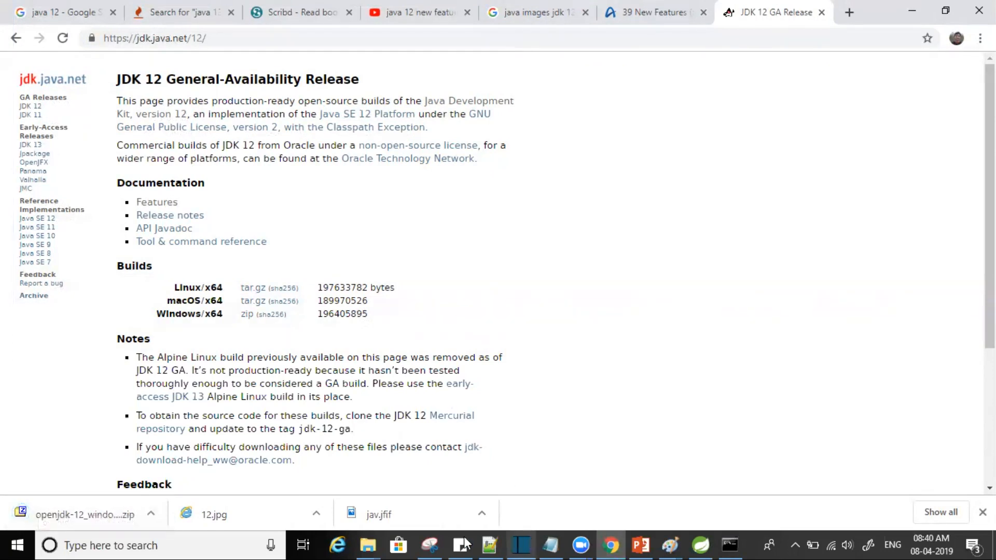
Show the downloaded zip in File Explorer and extract it here with 7-Zip, creating jdk-12
{"action": "left_click", "coordinate": [152, 514]}
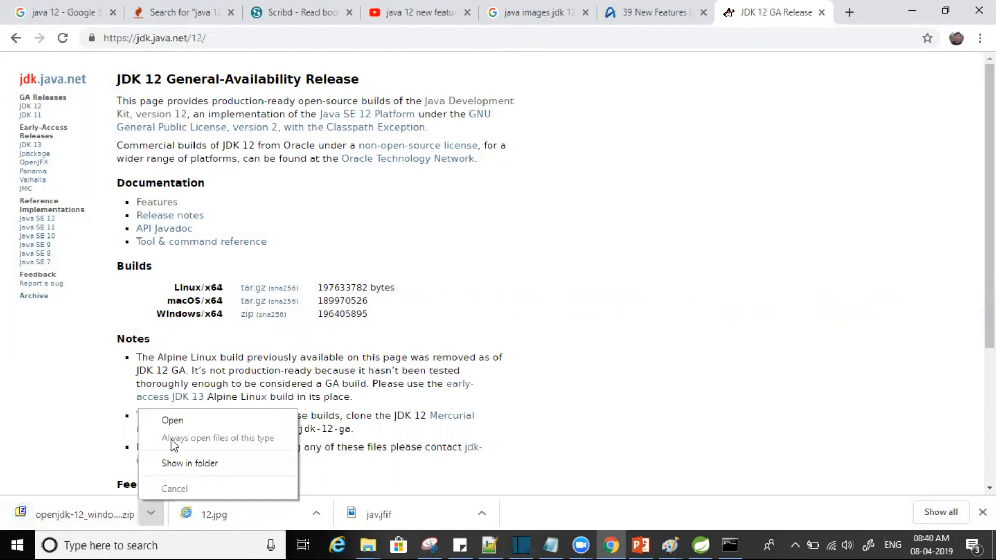
{"action": "left_click", "coordinate": [189, 463]}
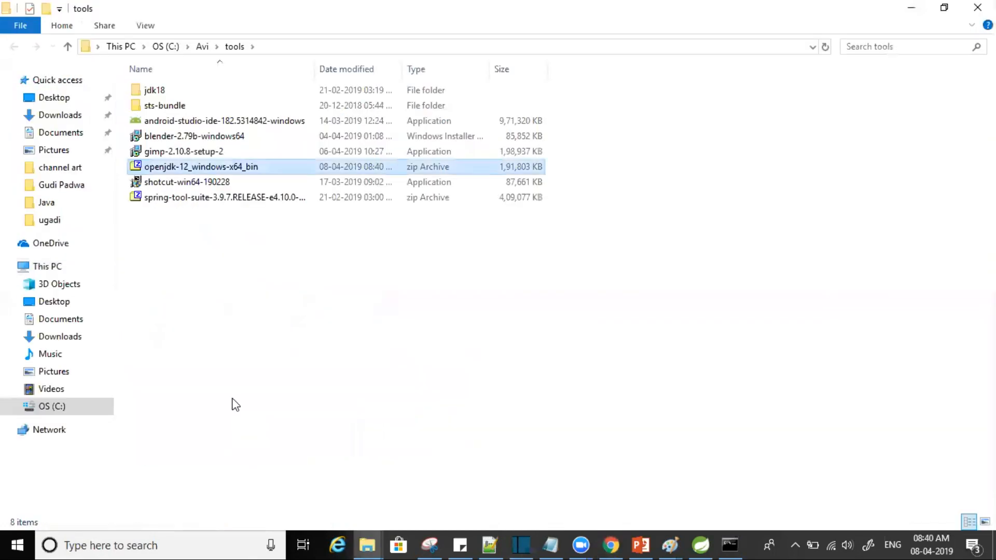
{"action": "left_click", "coordinate": [200, 166]}
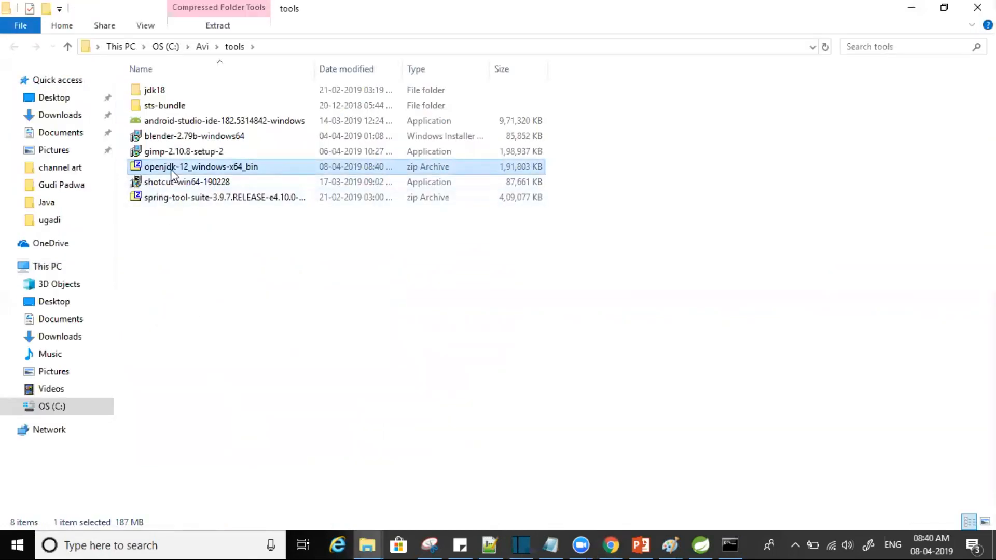
{"action": "right_click", "coordinate": [200, 166]}
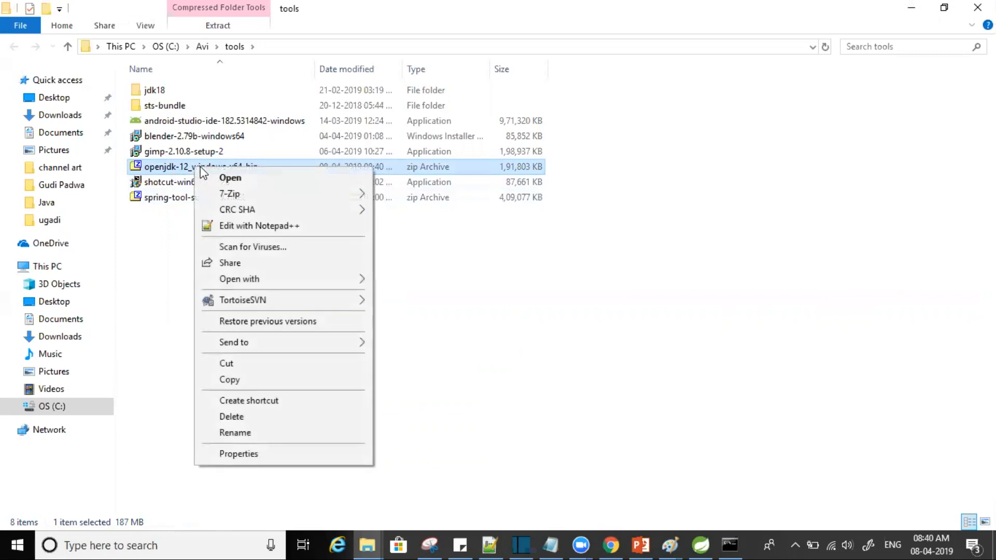
{"action": "mouse_move", "coordinate": [266, 201]}
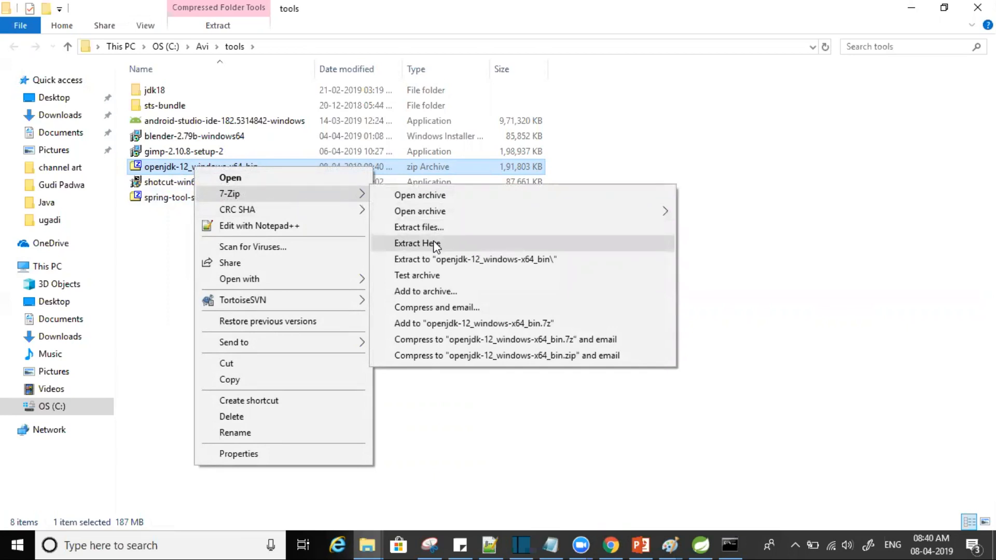
{"action": "left_click", "coordinate": [419, 242]}
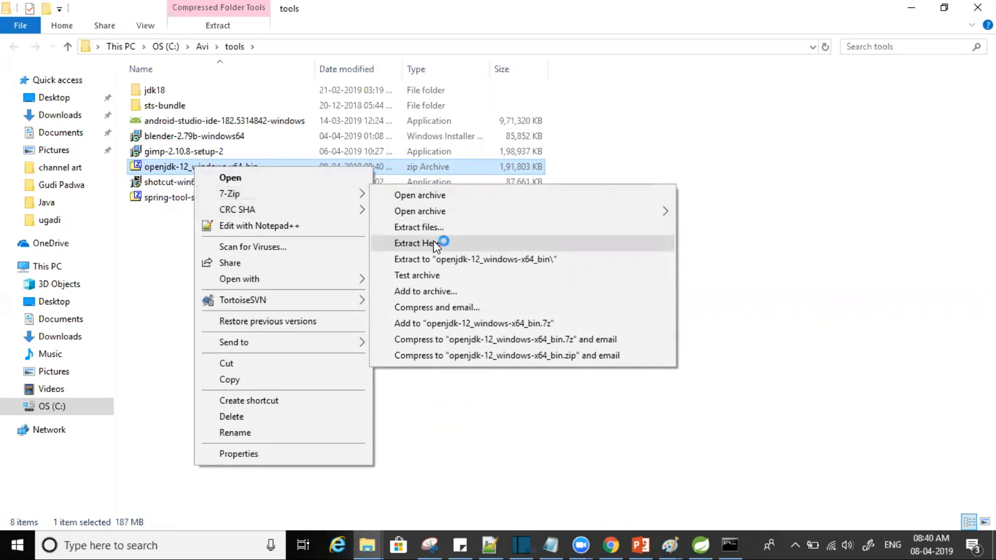
{"action": "left_click", "coordinate": [419, 242]}
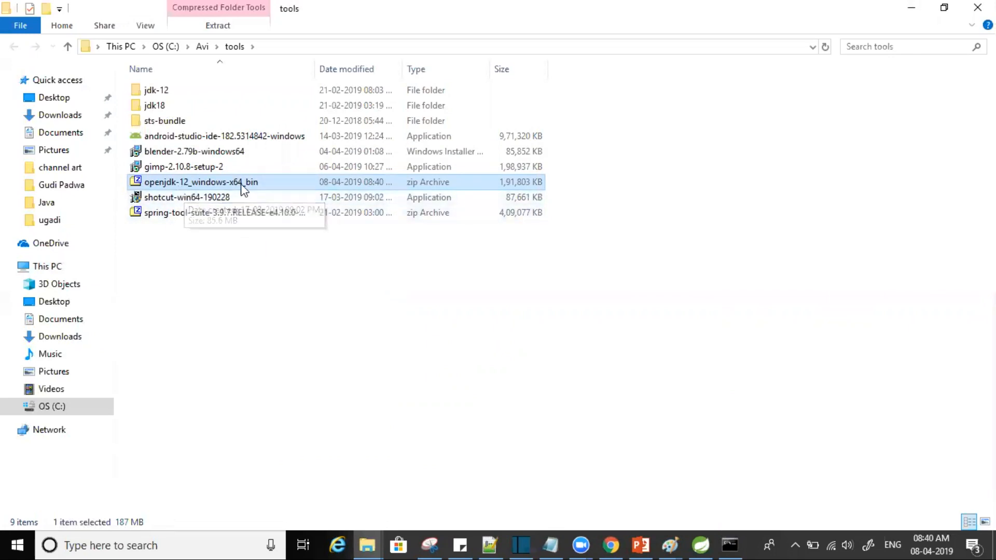
{"action": "mouse_move", "coordinate": [164, 86]}
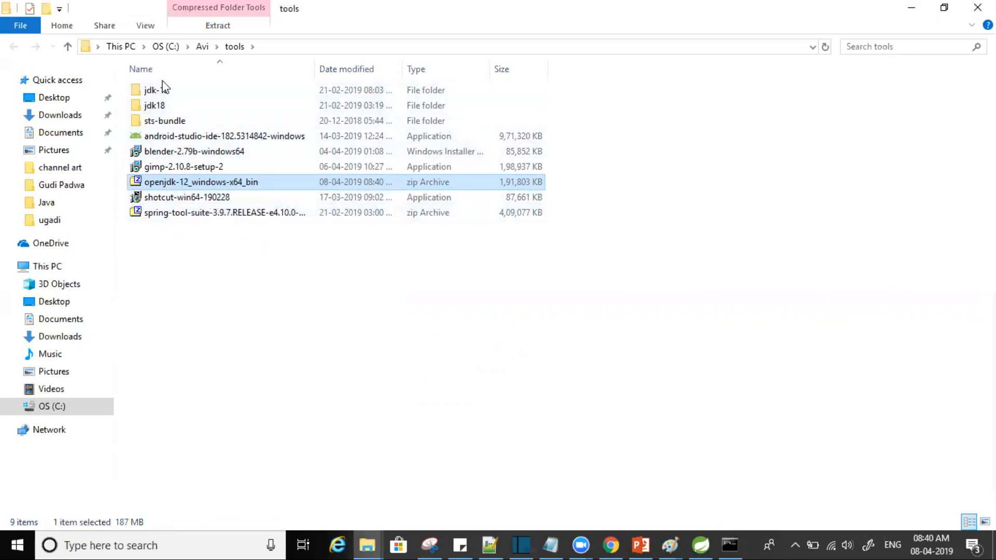
{"action": "double_click", "coordinate": [151, 89]}
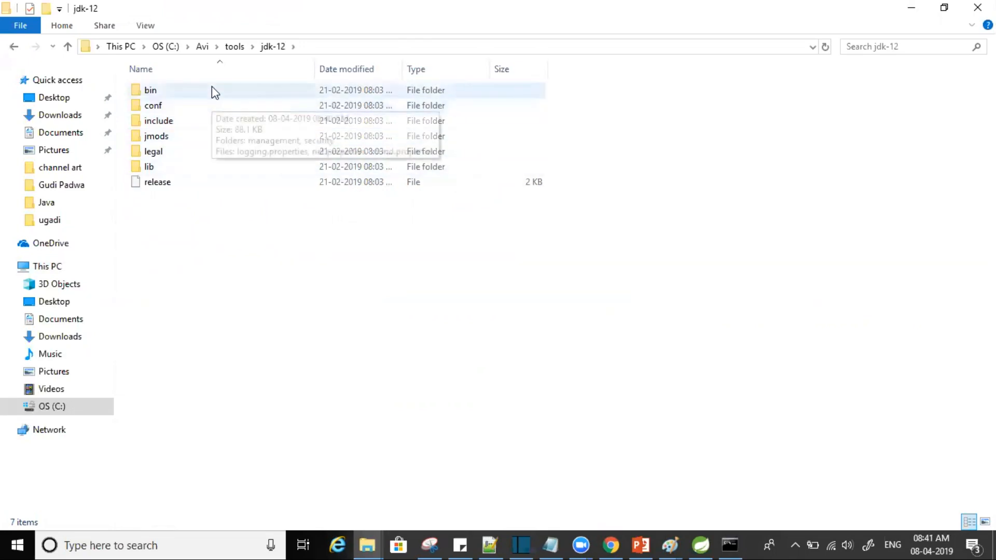
{"action": "left_click", "coordinate": [201, 46]}
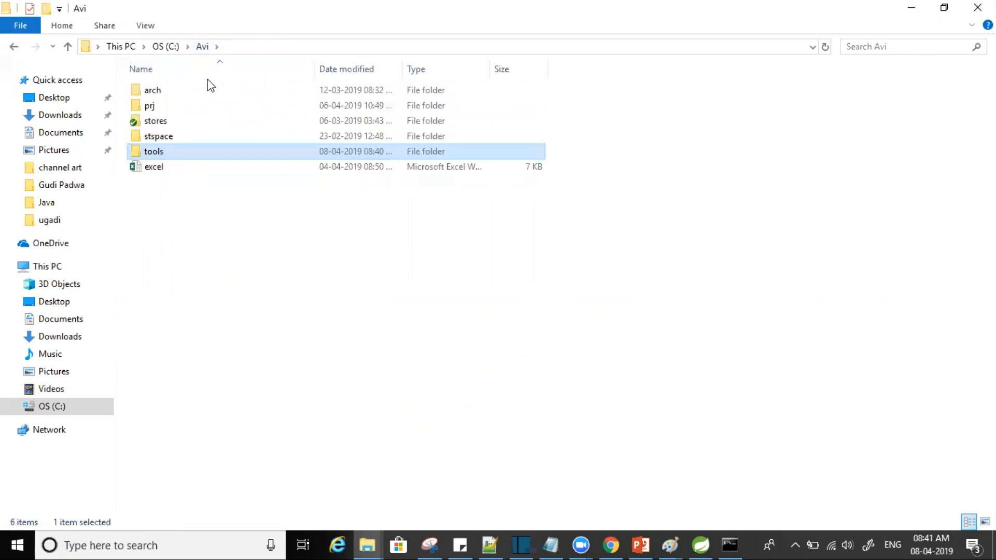
{"action": "double_click", "coordinate": [153, 151]}
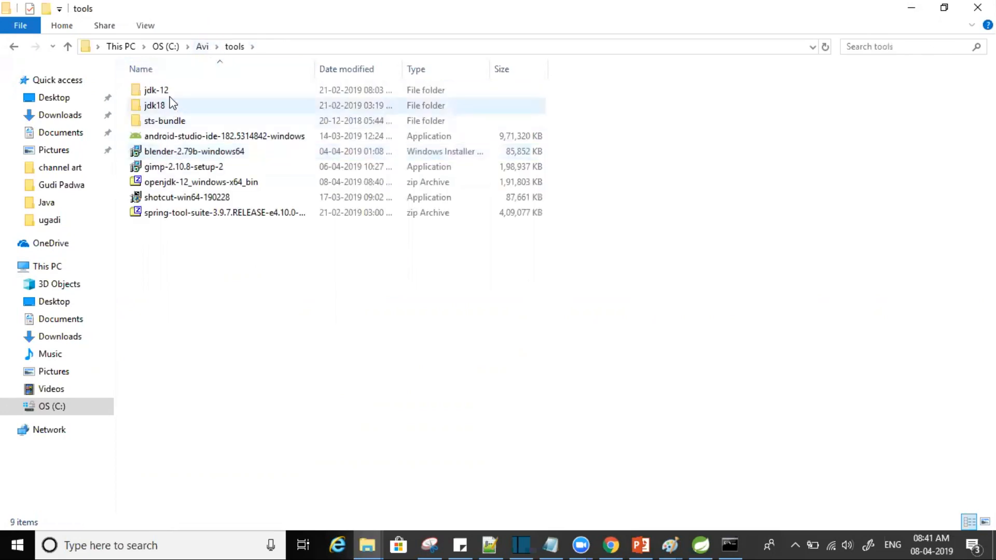
{"action": "left_click", "coordinate": [730, 545]}
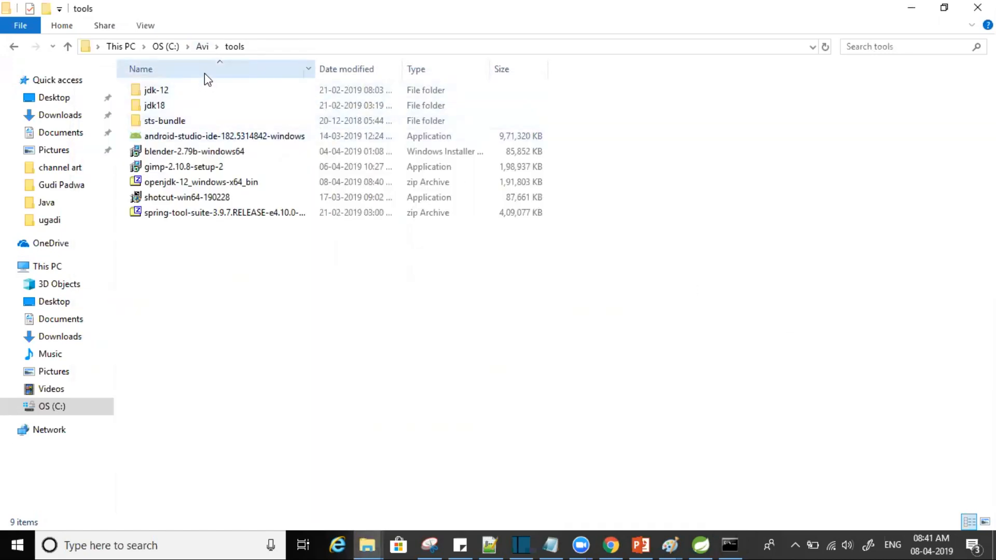
{"action": "double_click", "coordinate": [156, 89]}
{"action": "type", "text": "e"}
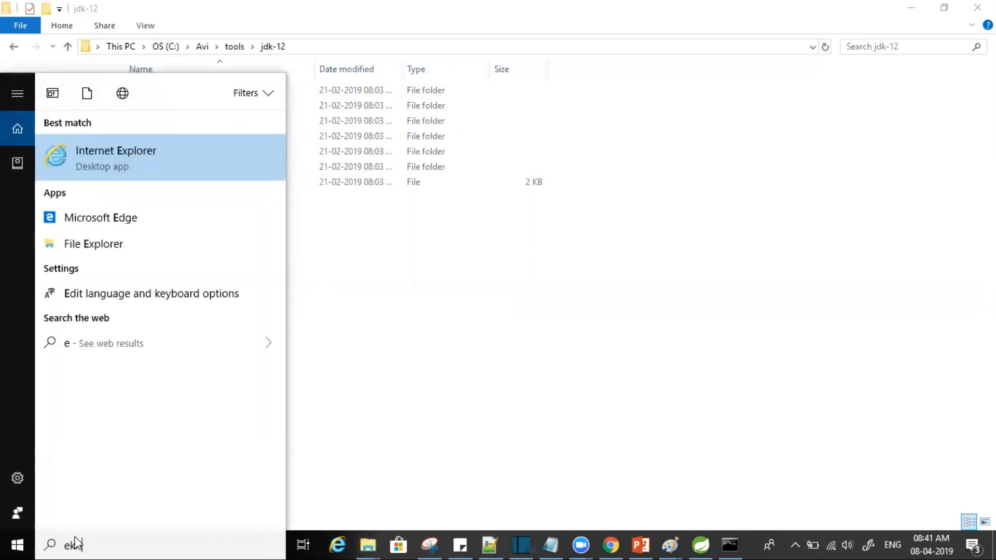
Search Start for 'environ' and bring up Edit environment variables for your account
{"action": "type", "text": "nviron"}
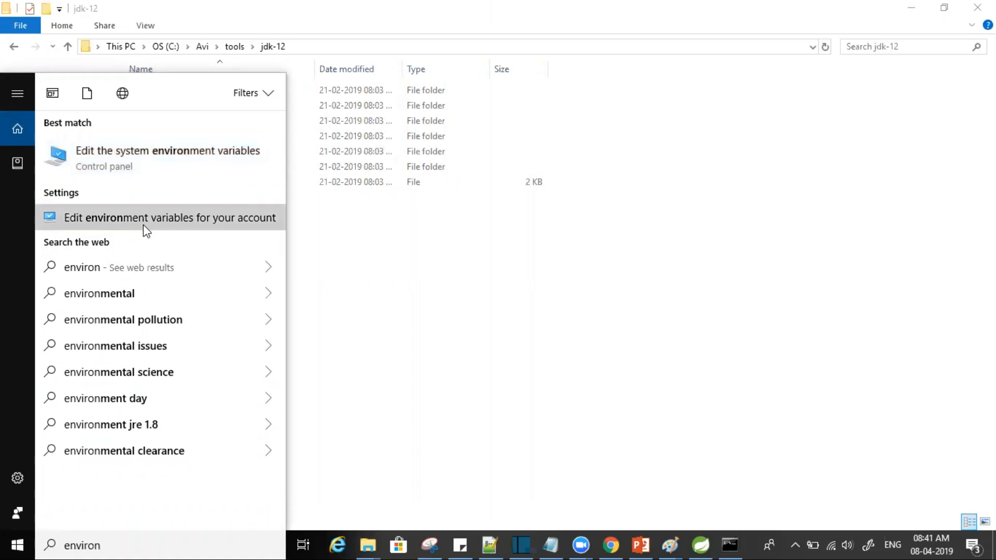
{"action": "left_click", "coordinate": [169, 217]}
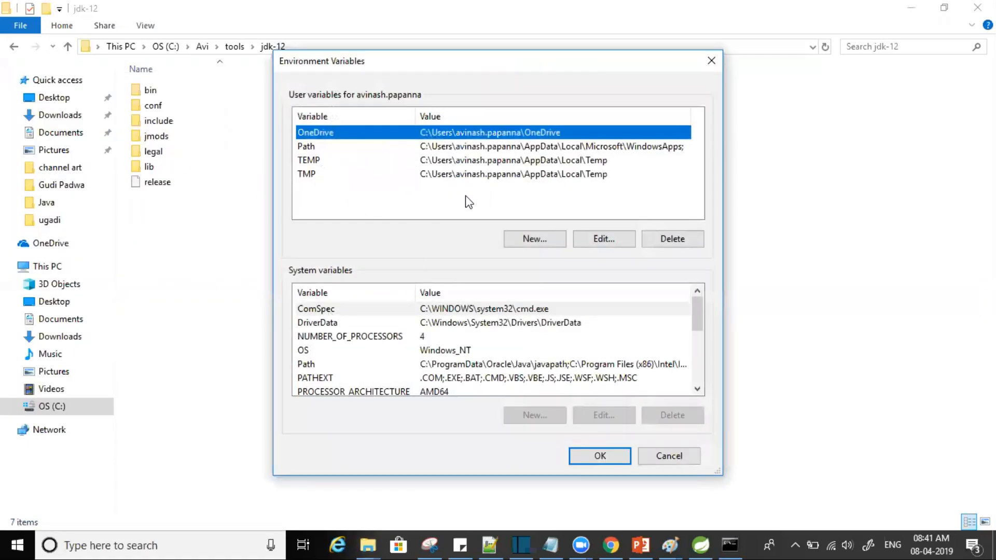
{"action": "mouse_move", "coordinate": [497, 223]}
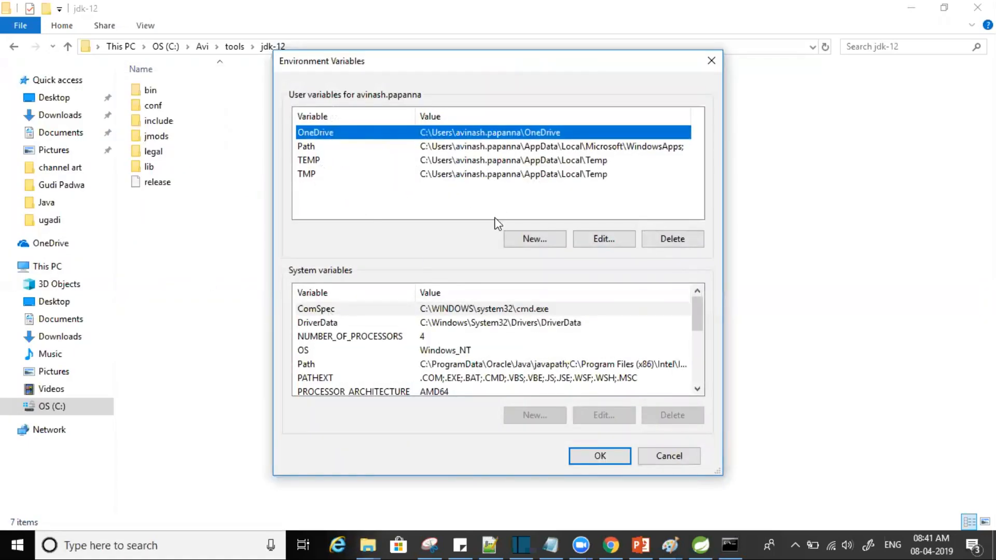
{"action": "mouse_move", "coordinate": [410, 166]}
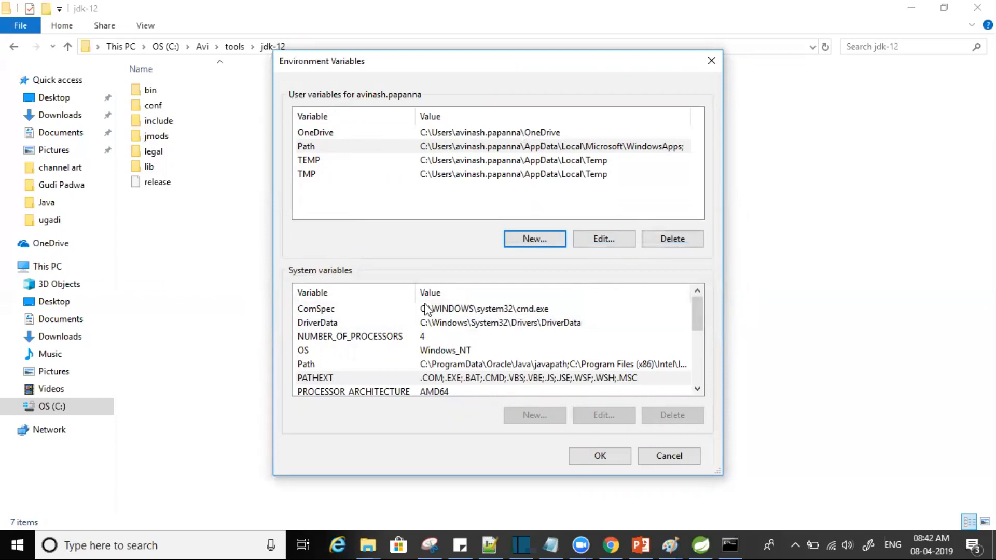
{"action": "mouse_move", "coordinate": [422, 310]}
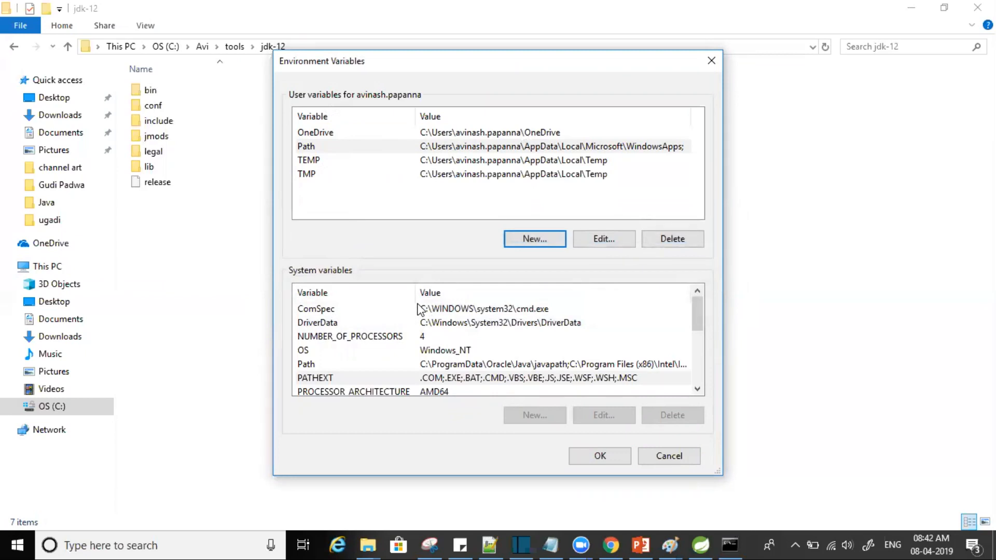
{"action": "mouse_move", "coordinate": [379, 213]}
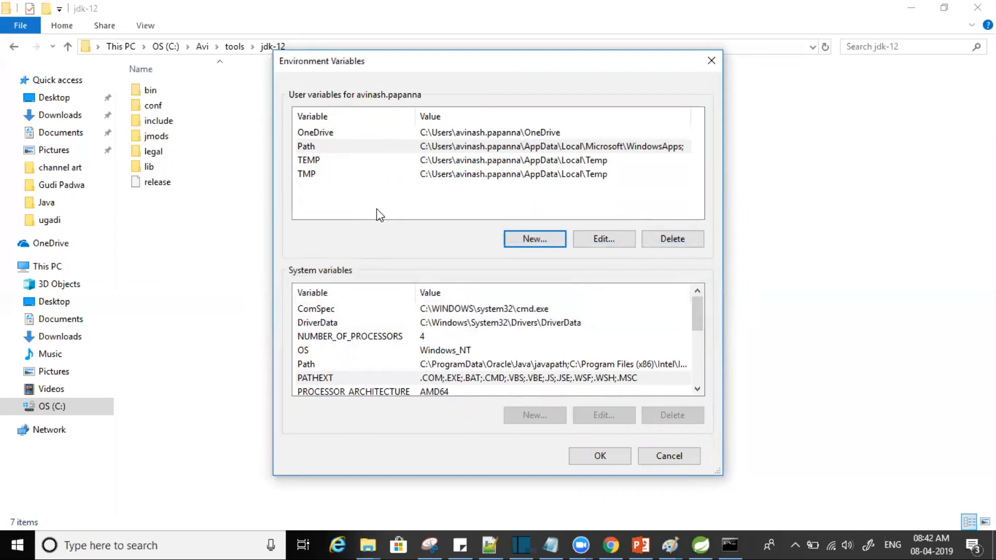
Create a JAVA_HOME user variable set to C:\Avi\tools\jdk-12
{"action": "left_click", "coordinate": [535, 239]}
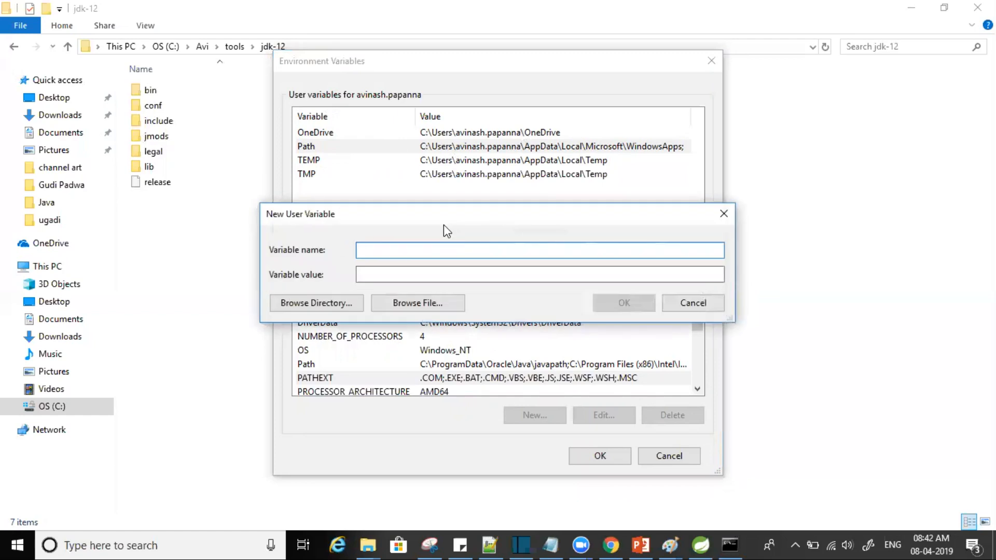
{"action": "type", "text": "JAVA_HOME"}
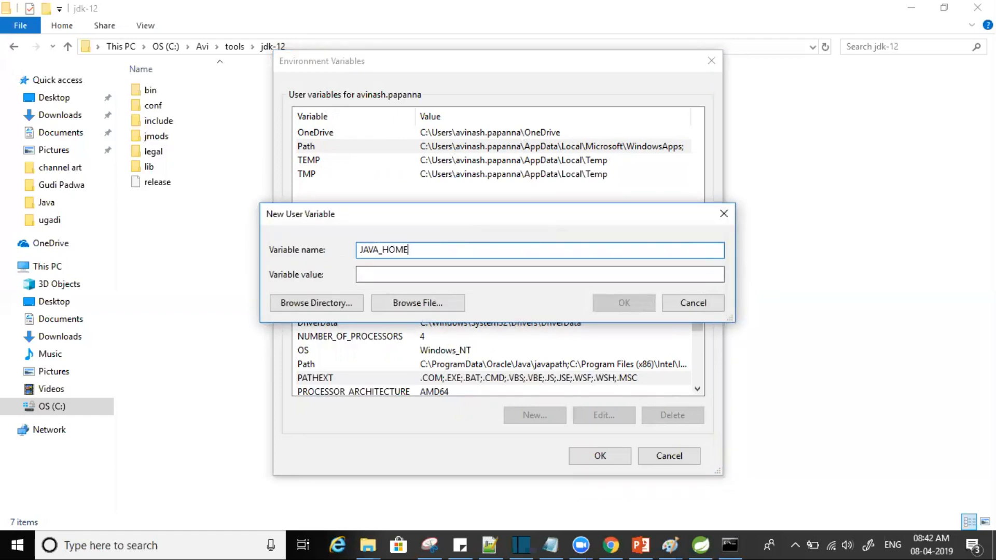
{"action": "left_click", "coordinate": [540, 274]}
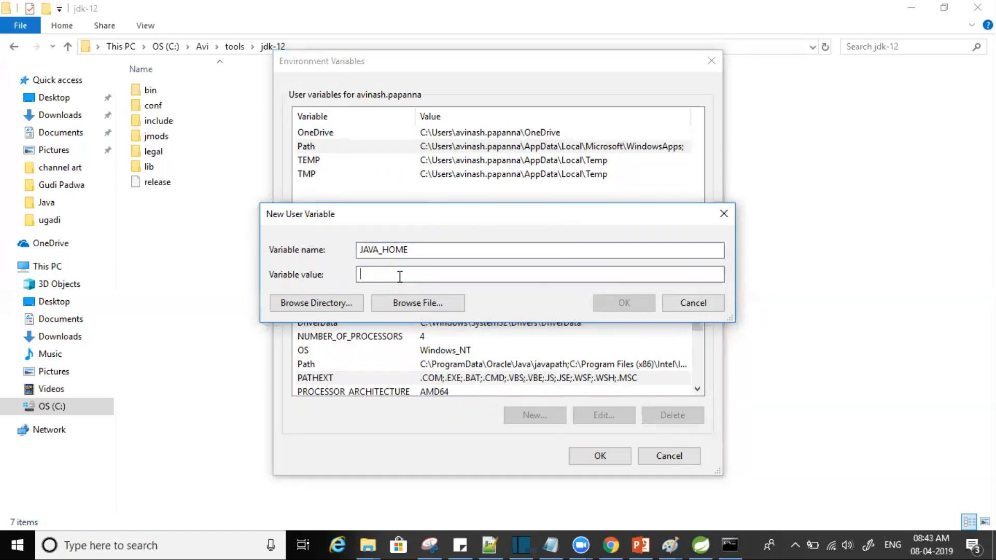
{"action": "type", "text": "C:\\Avi\\tools\\jdk-12"}
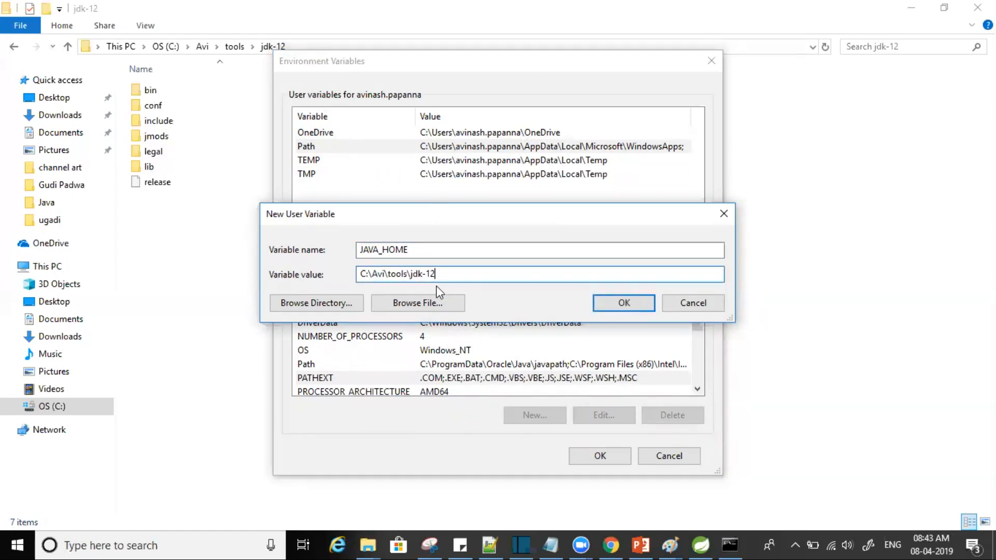
{"action": "left_click", "coordinate": [624, 302]}
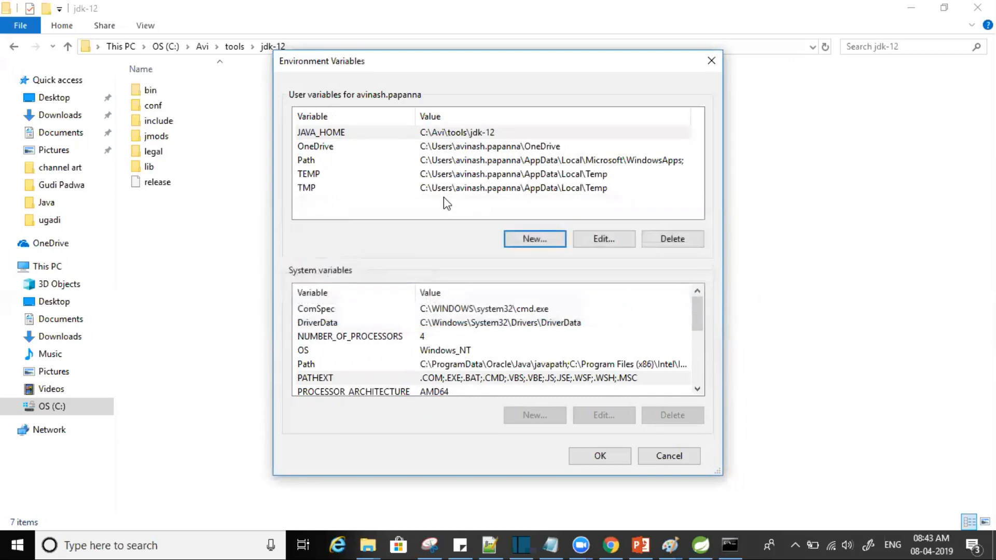
Select the user Path variable and bring up its entries for editing
{"action": "left_click", "coordinate": [321, 132]}
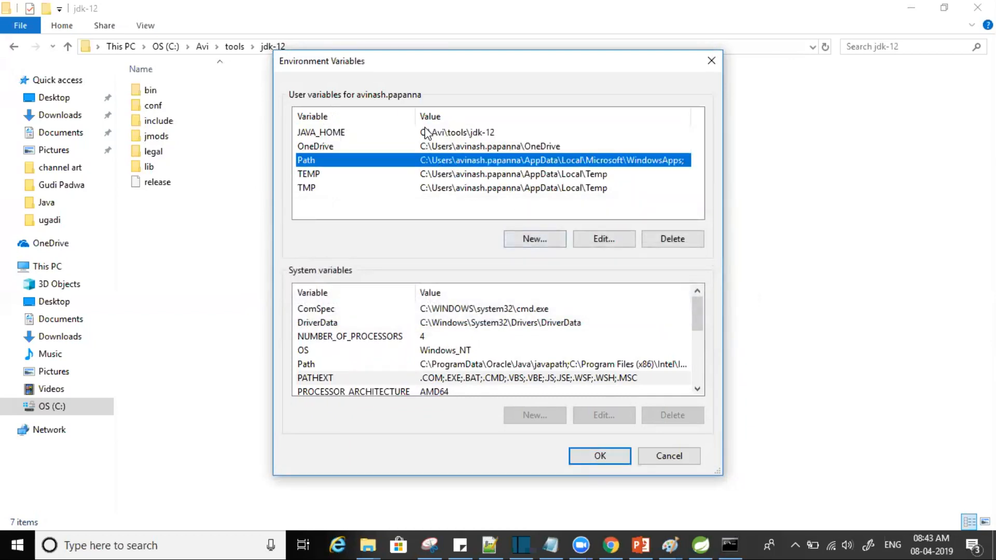
{"action": "left_click", "coordinate": [603, 238]}
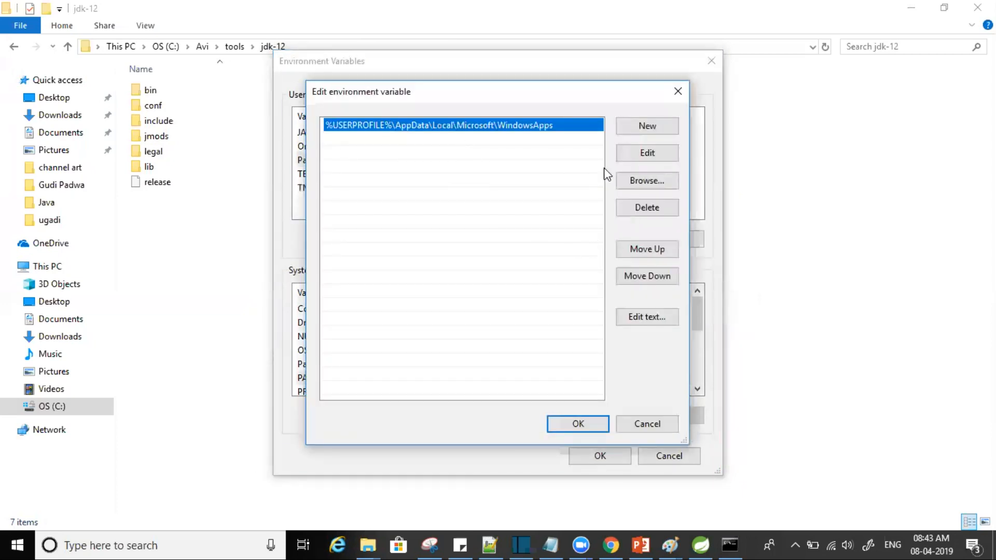
Add a %JAVA_HOME%\bin entry to the user Path and save the variables
{"action": "left_click", "coordinate": [647, 125]}
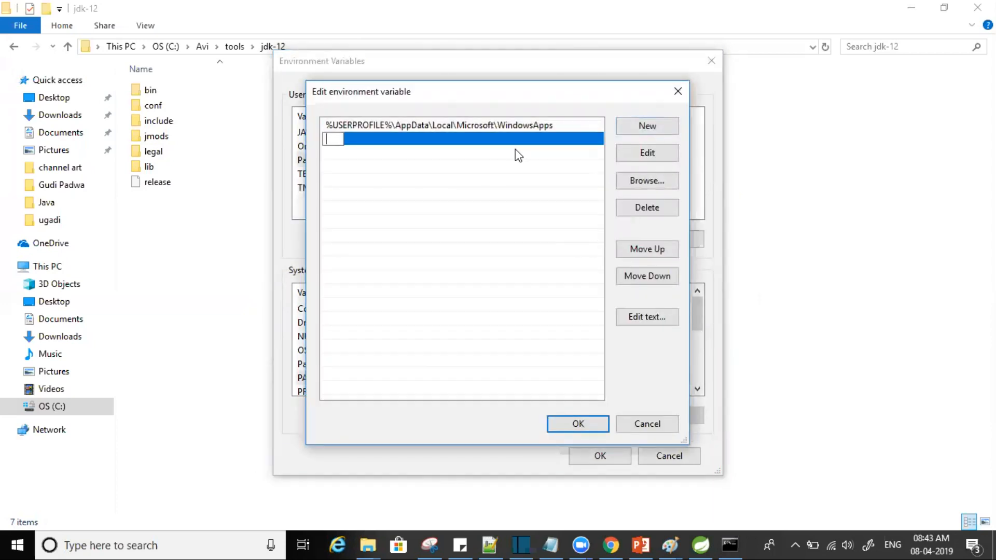
{"action": "type", "text": "%ja"}
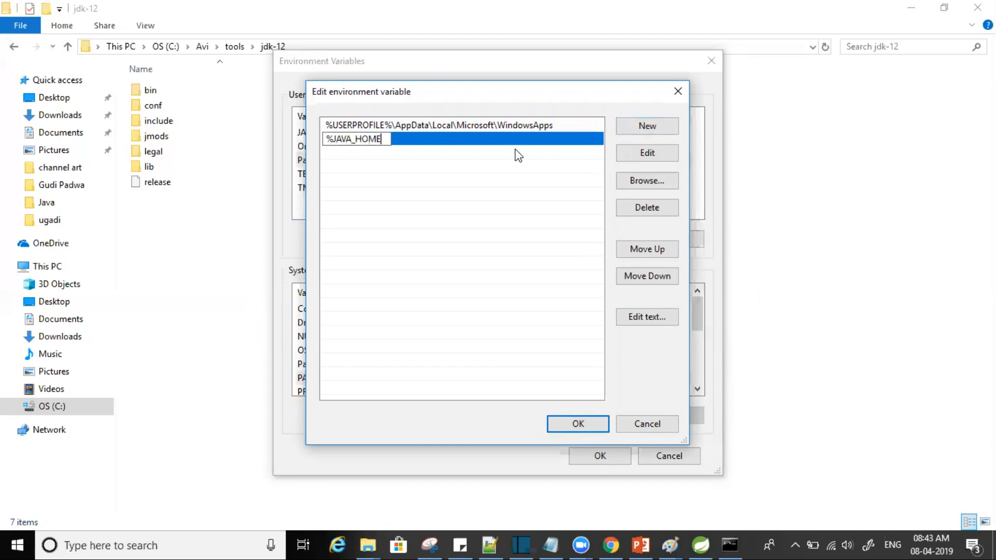
{"action": "type", "text": "/"}
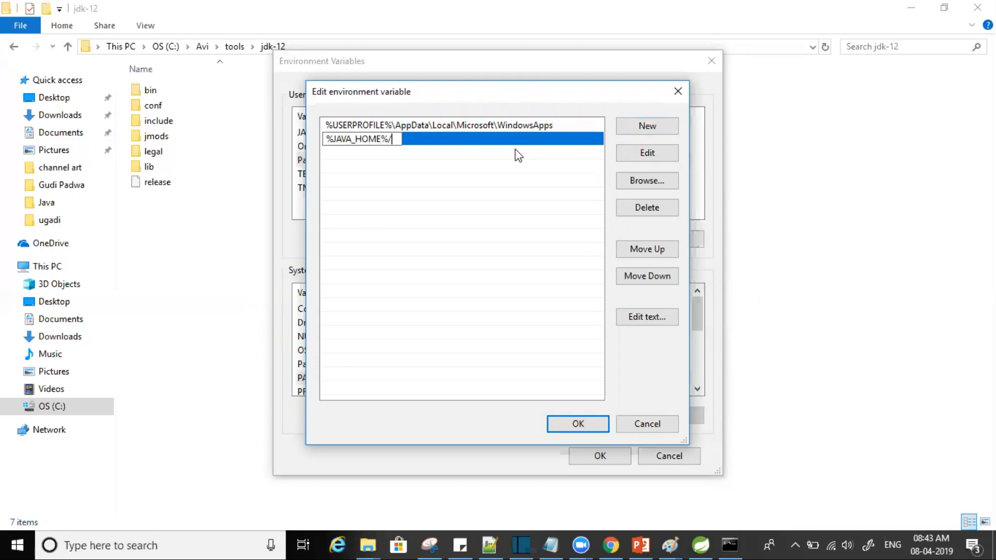
{"action": "key", "text": "Backspace"}
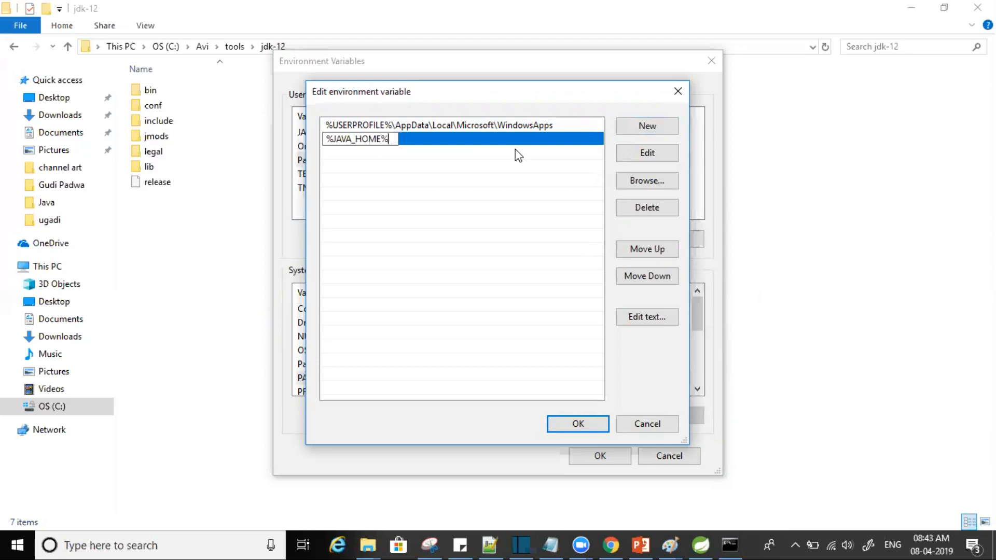
{"action": "type", "text": "\\bin"}
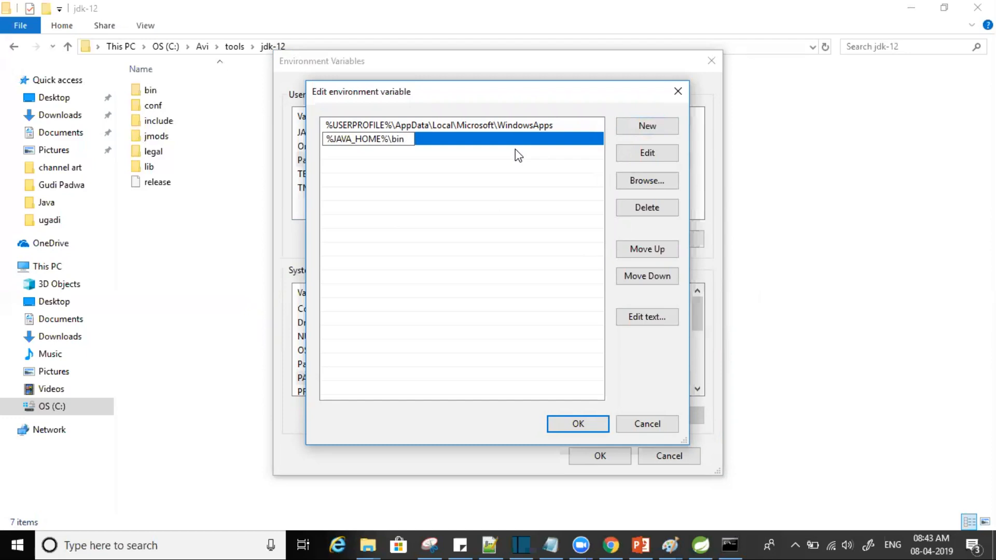
{"action": "mouse_move", "coordinate": [499, 336]}
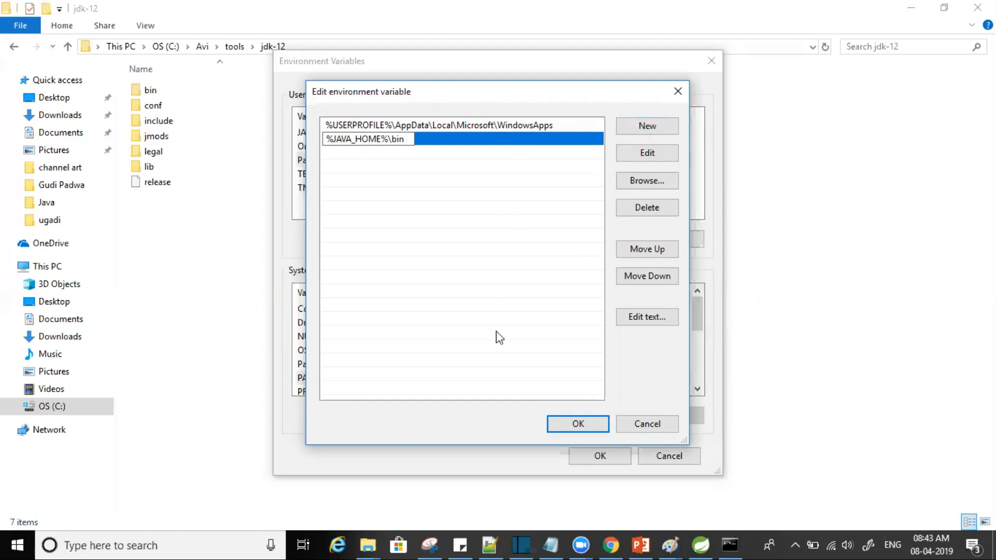
{"action": "left_click", "coordinate": [578, 423]}
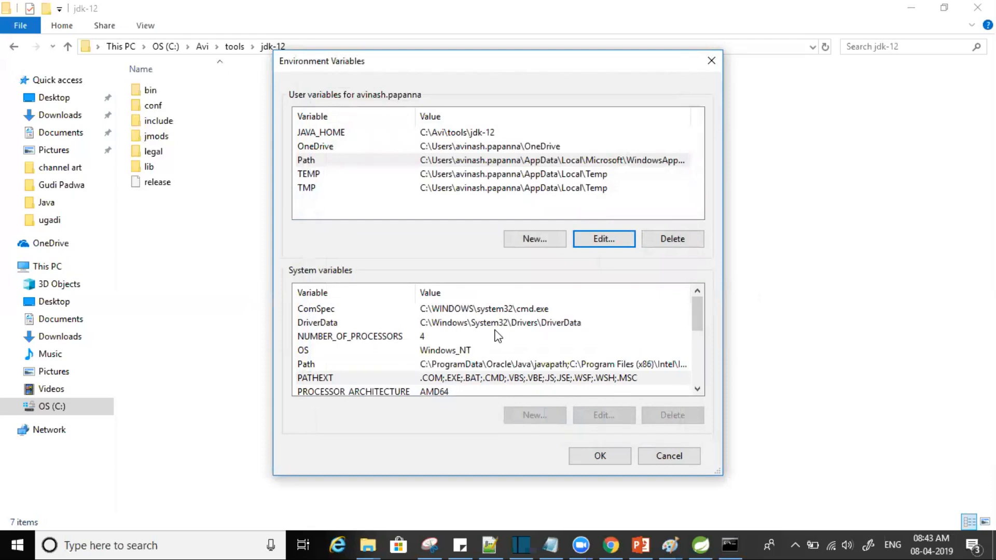
{"action": "mouse_move", "coordinate": [348, 181]}
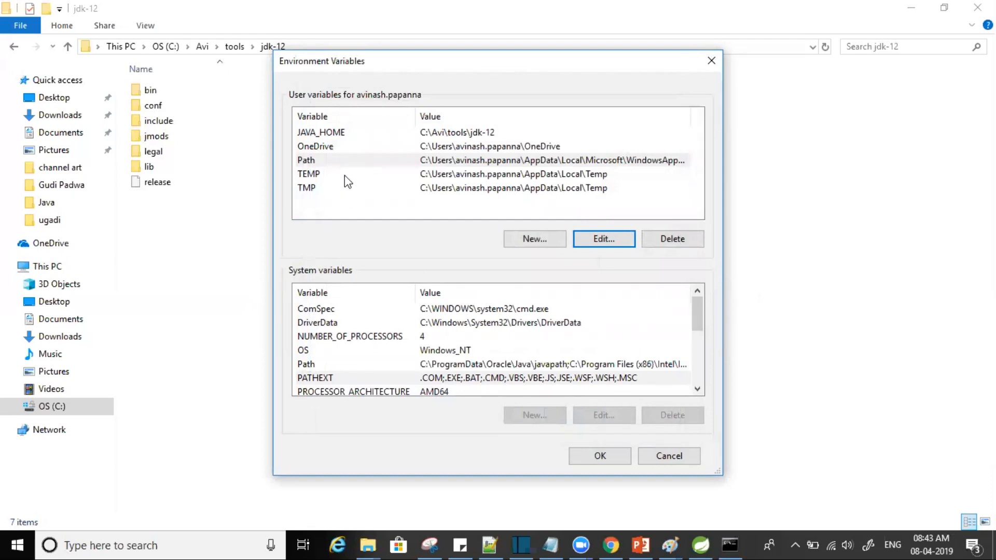
{"action": "left_click", "coordinate": [321, 131]}
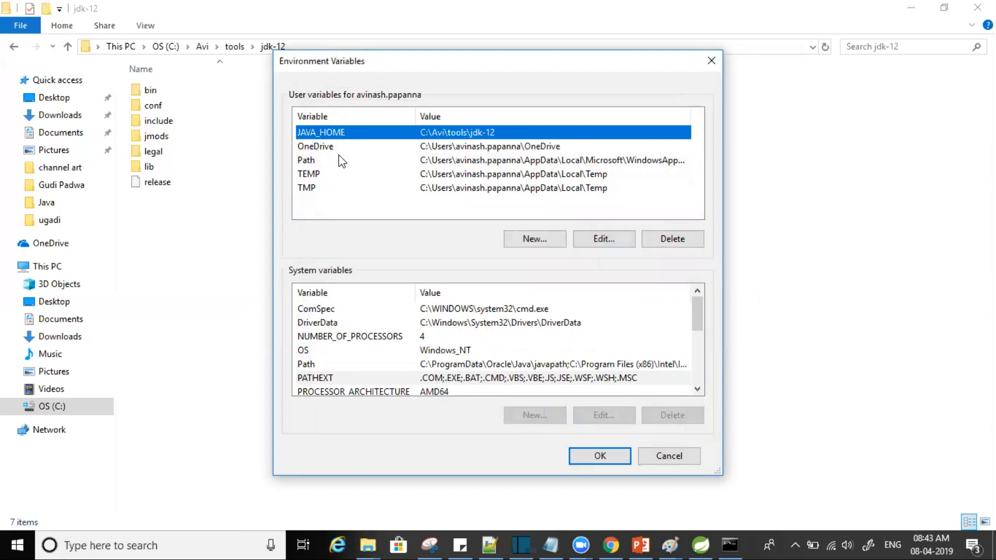
{"action": "mouse_move", "coordinate": [335, 160]}
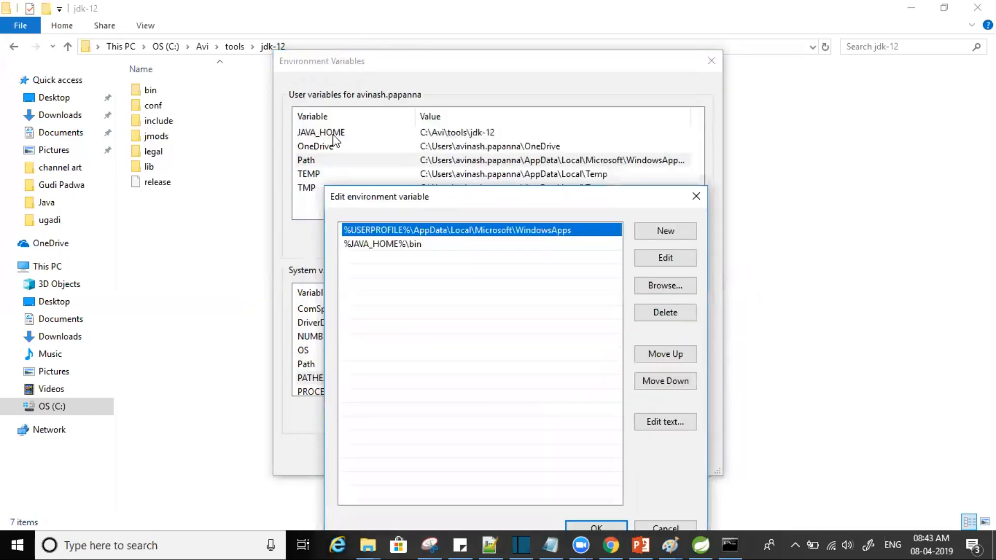
{"action": "mouse_move", "coordinate": [389, 260]}
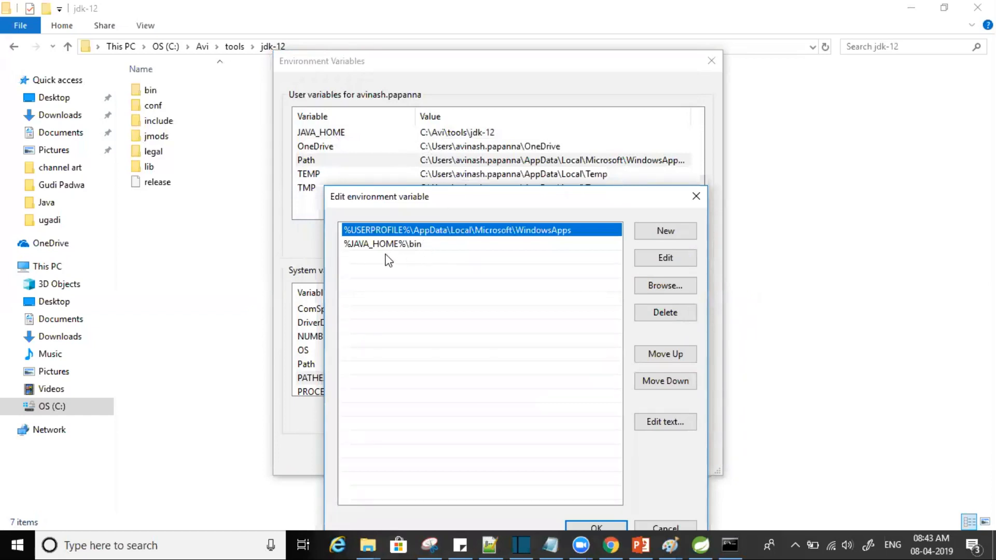
{"action": "mouse_move", "coordinate": [311, 185]}
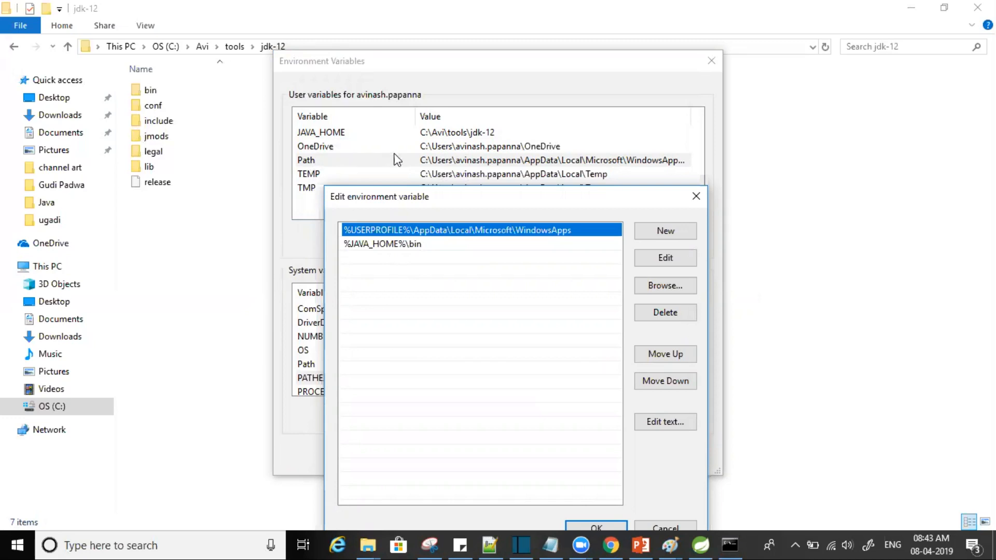
{"action": "mouse_move", "coordinate": [434, 254]}
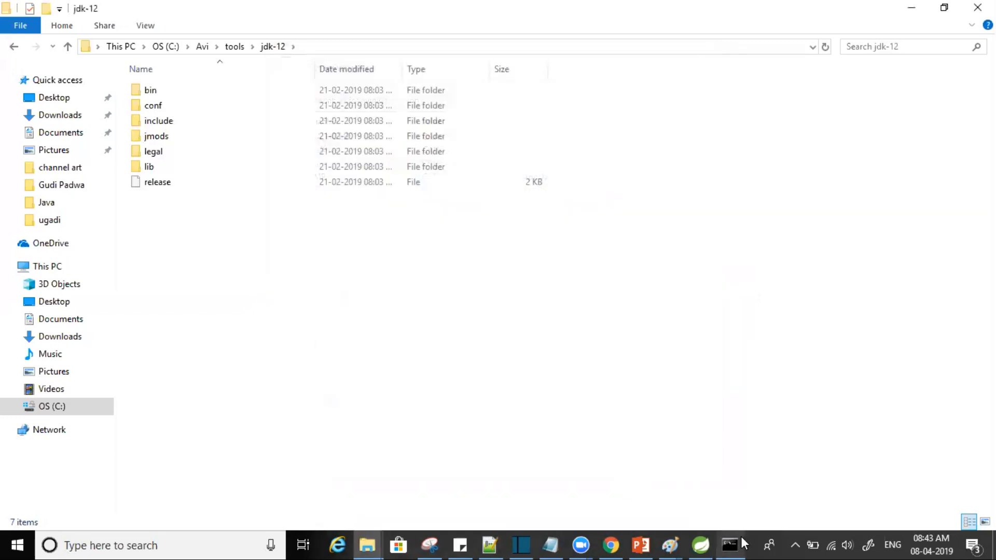
Run java -version in the existing and a fresh cmd window, still reporting 1.8.0_31
{"action": "left_click", "coordinate": [729, 545]}
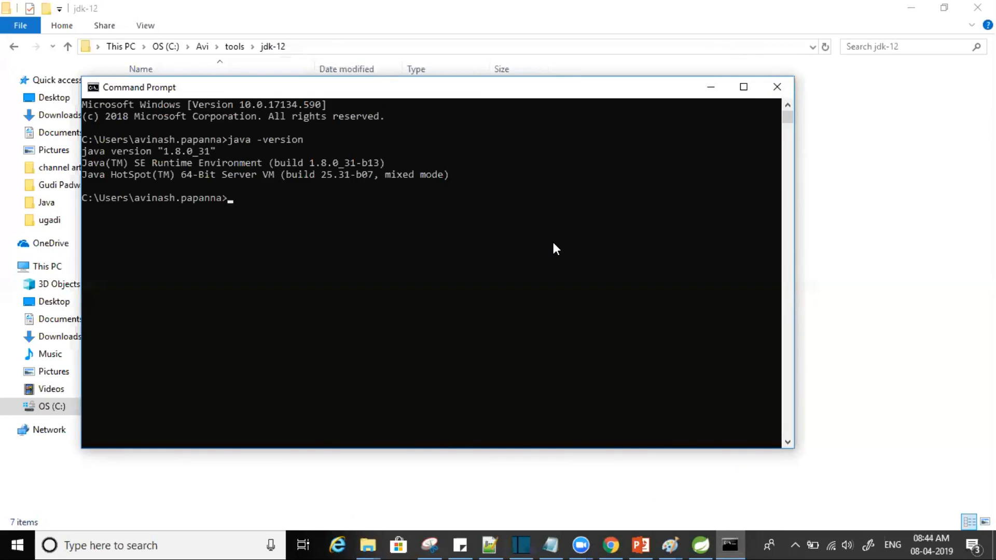
{"action": "type", "text": "java -version"}
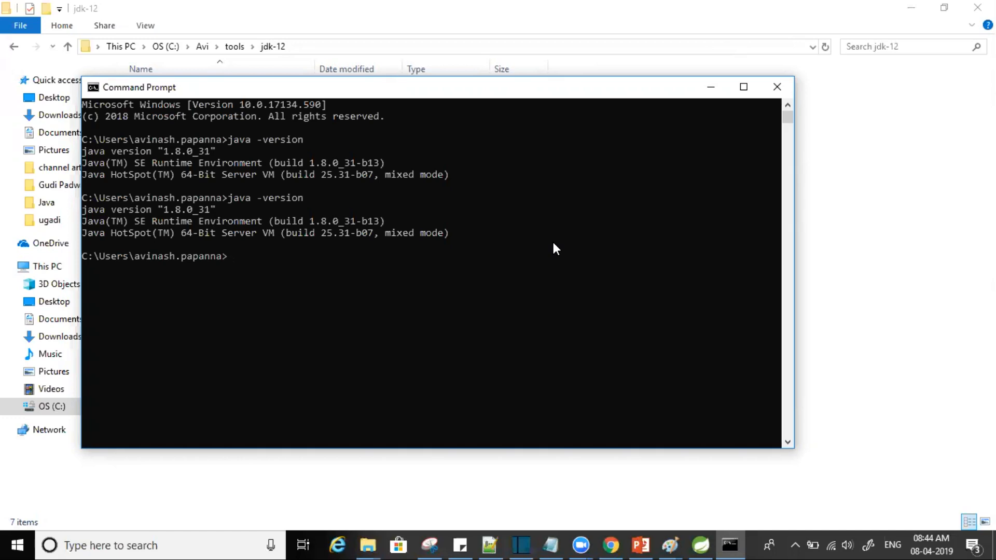
{"action": "mouse_move", "coordinate": [583, 236]}
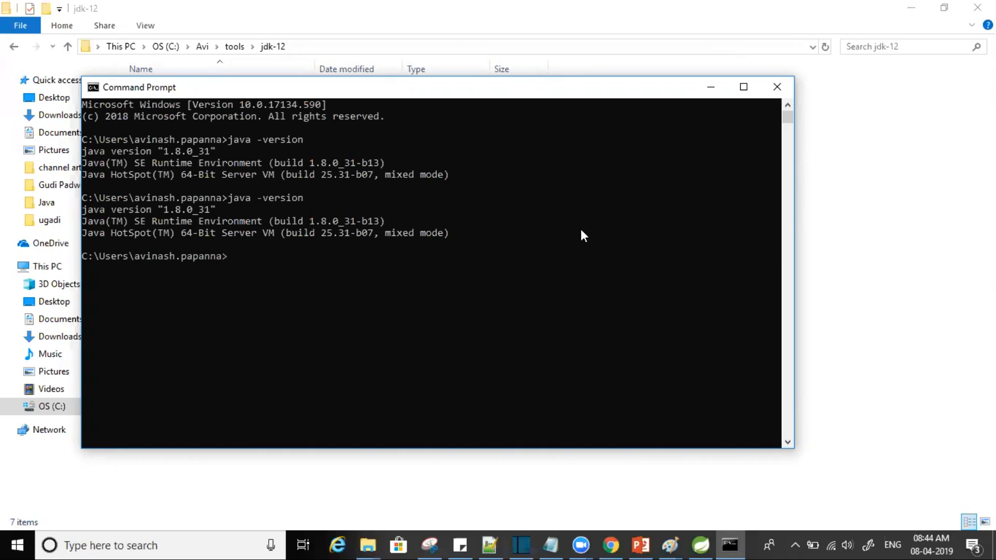
{"action": "left_click", "coordinate": [777, 87]}
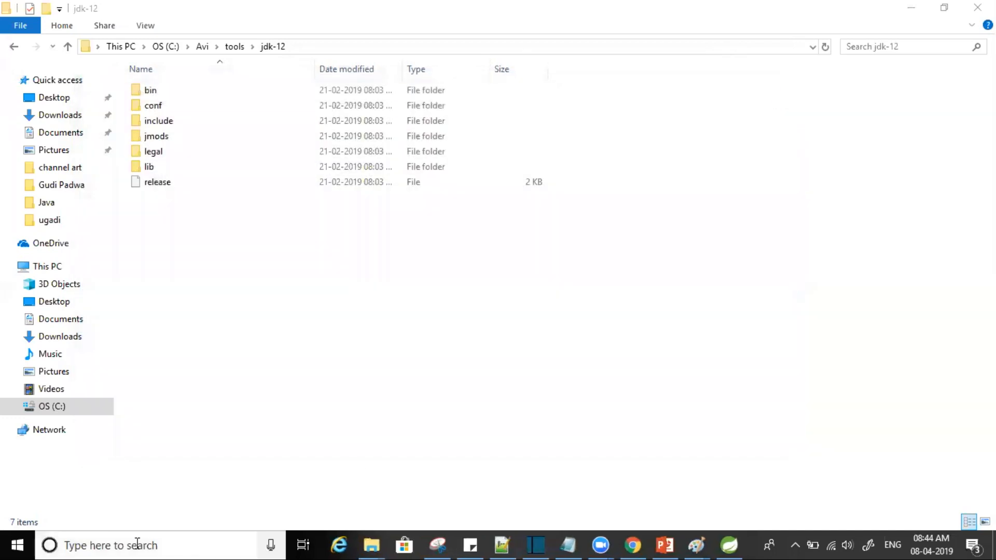
{"action": "type", "text": "cmd"}
{"action": "type", "text": "java"}
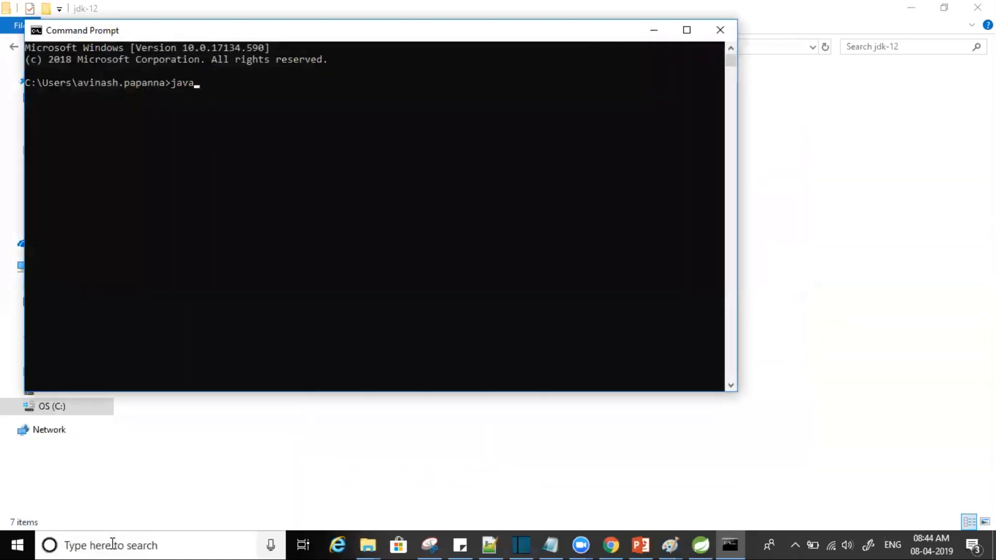
{"action": "type", "text": "-version"}
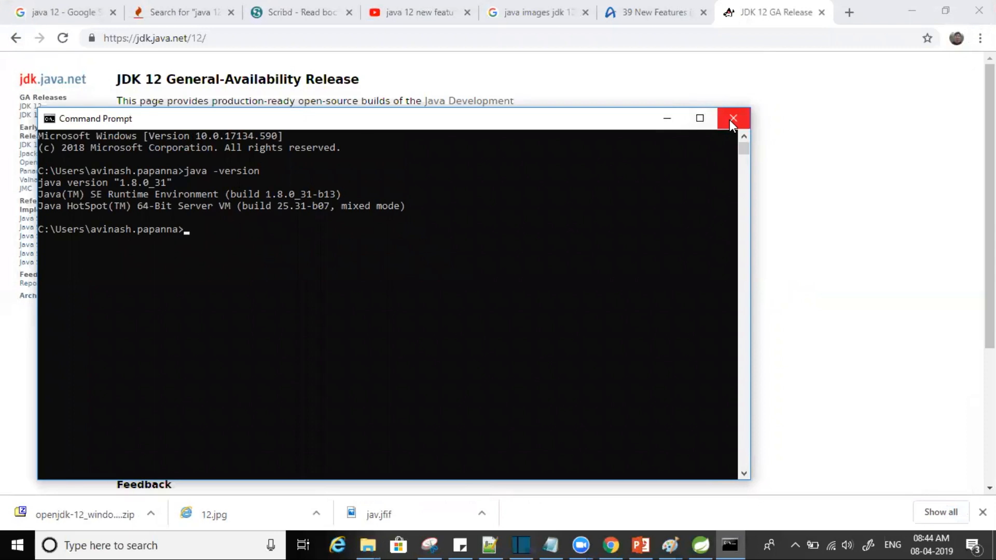
{"action": "left_click", "coordinate": [734, 118]}
{"action": "type", "text": "java"}
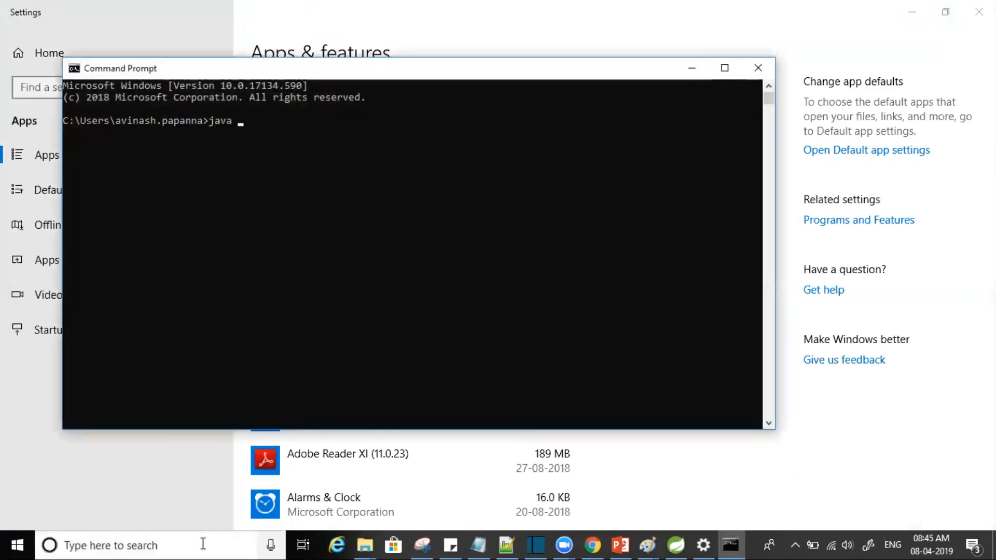
Rerun java -version once more, then close Command Prompt to reveal Apps & features
{"action": "type", "text": "-version"}
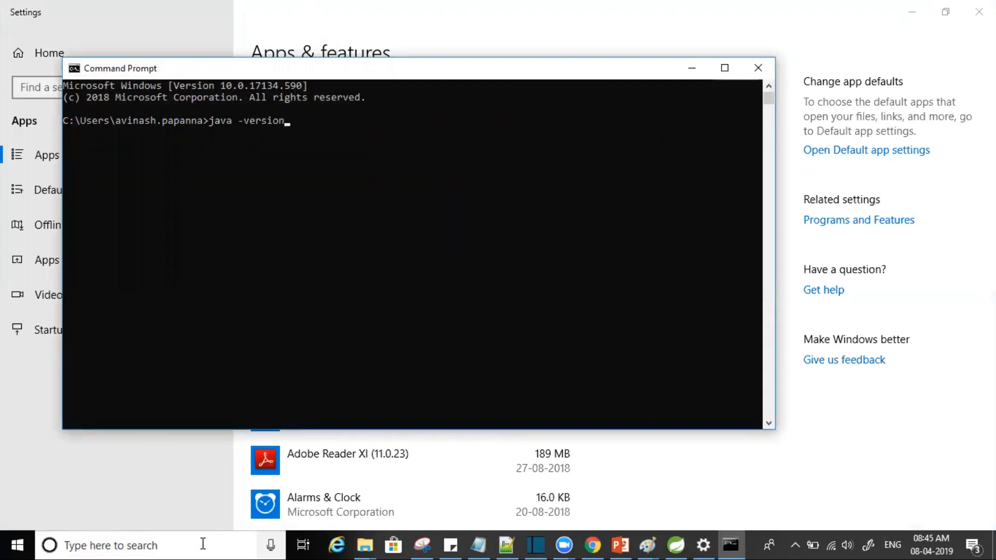
{"action": "key", "text": "enter"}
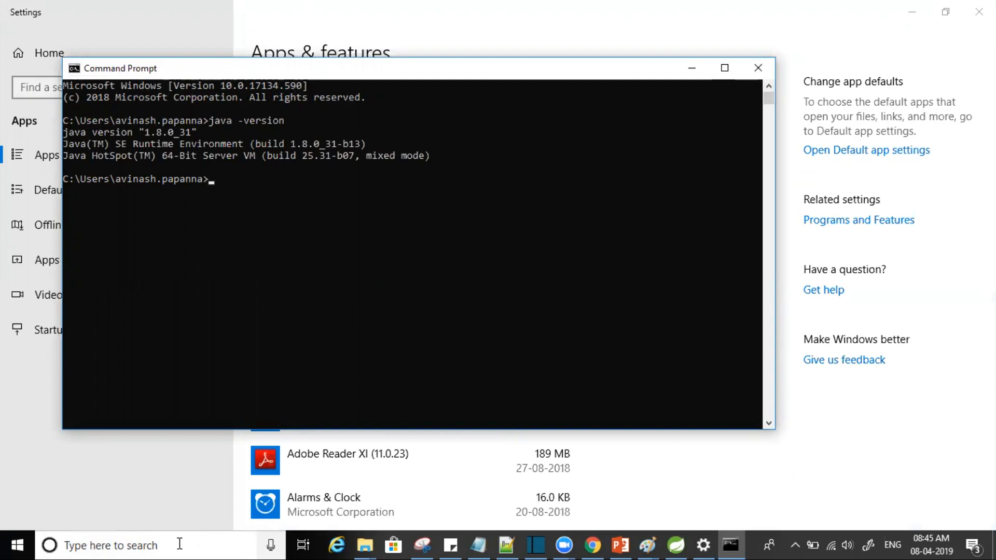
{"action": "left_click", "coordinate": [757, 69]}
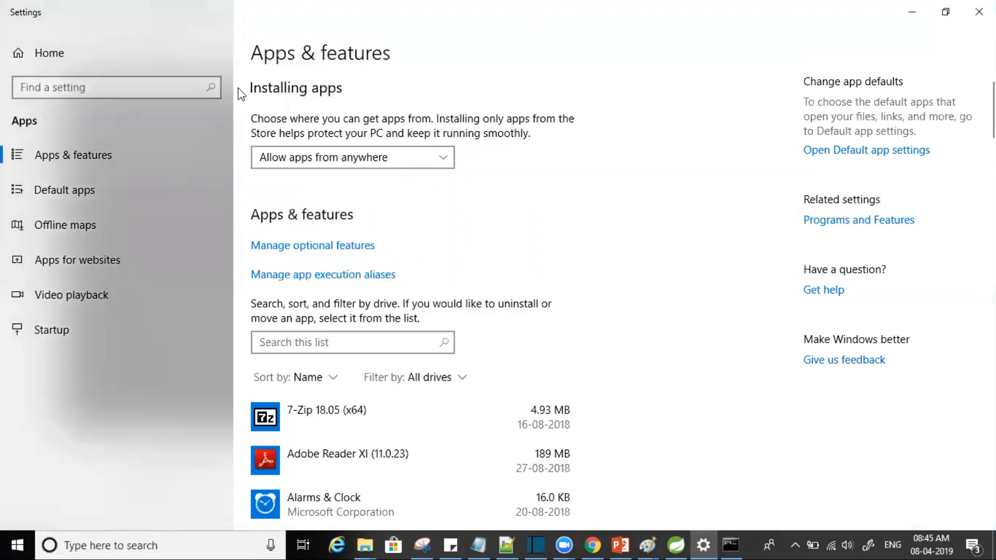
Filter Apps & features by 'jav' and uninstall Java 8 Update 31, closing blocking programs
{"action": "left_click", "coordinate": [352, 342]}
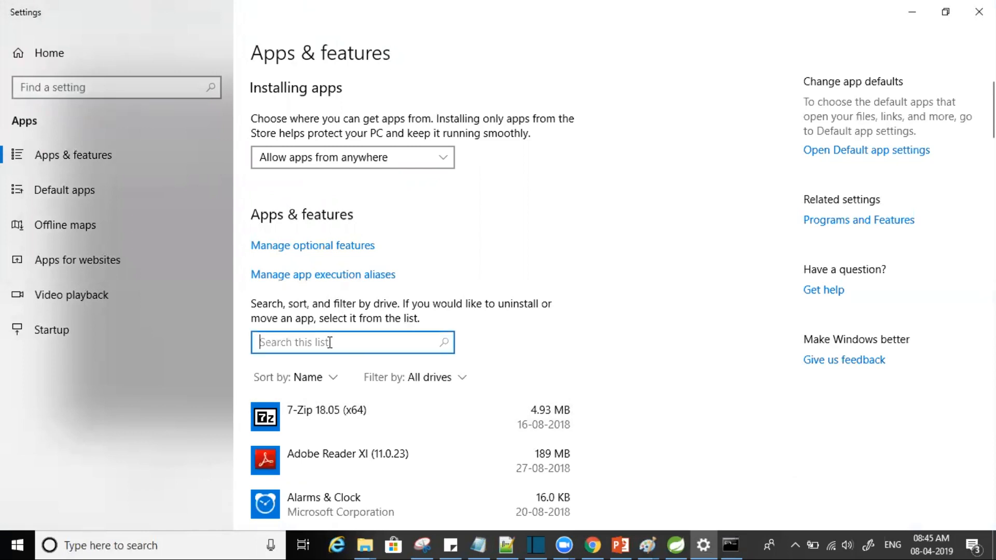
{"action": "left_click", "coordinate": [351, 341]}
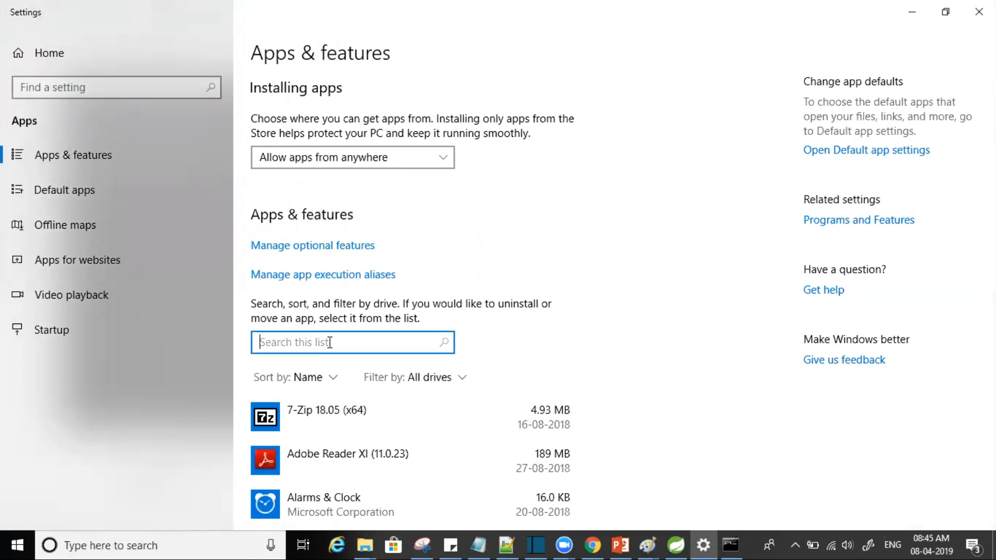
{"action": "type", "text": "jav"}
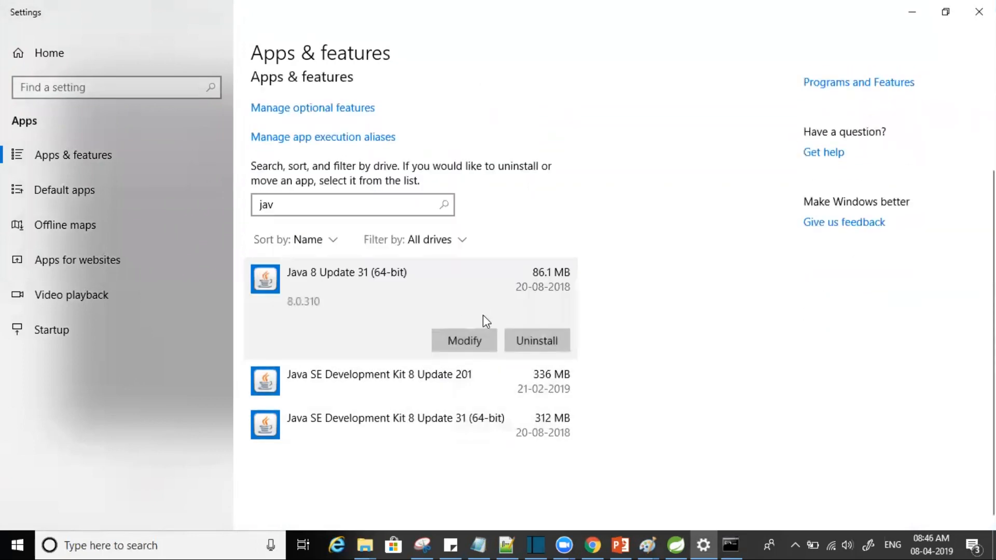
{"action": "left_click", "coordinate": [536, 341]}
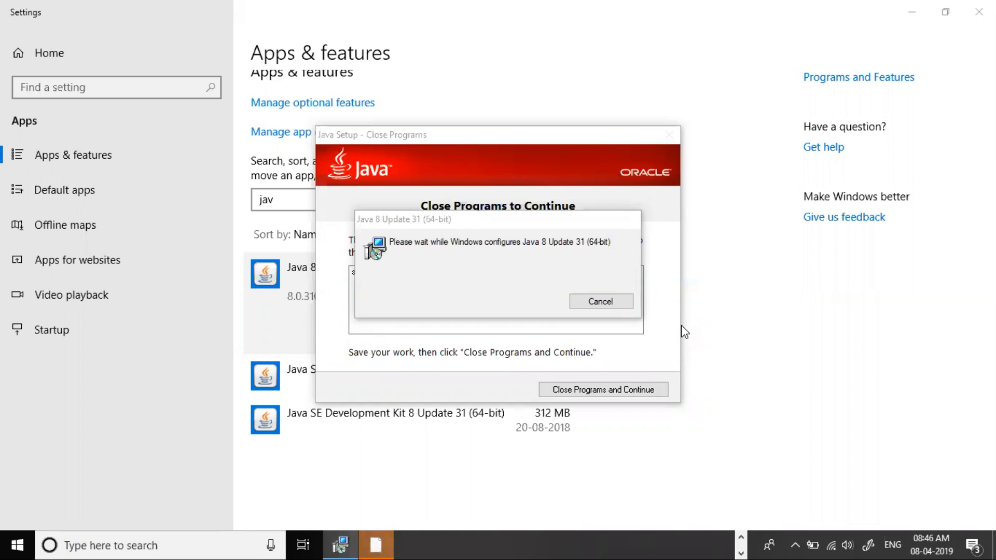
{"action": "left_click", "coordinate": [603, 389]}
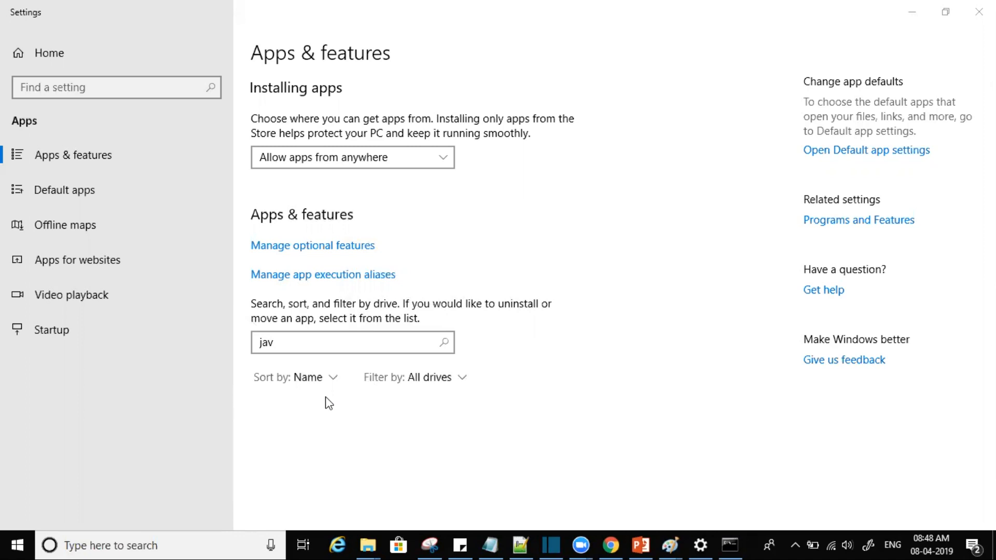
Run java -version in Command Prompt, which reports OpenJDK 12 (build 12+33) instead of 1.8.0_31
{"action": "left_click", "coordinate": [728, 545]}
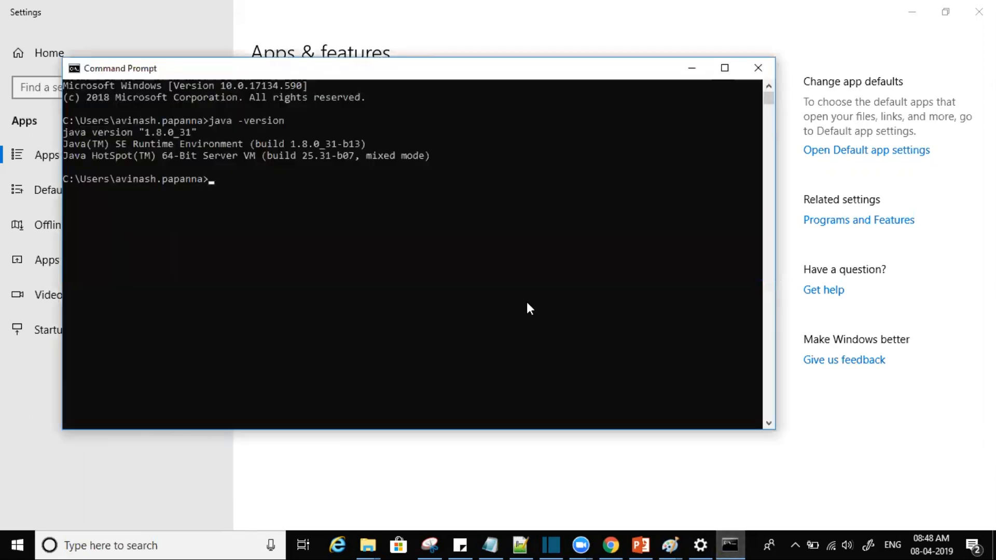
{"action": "type", "text": "java -e"}
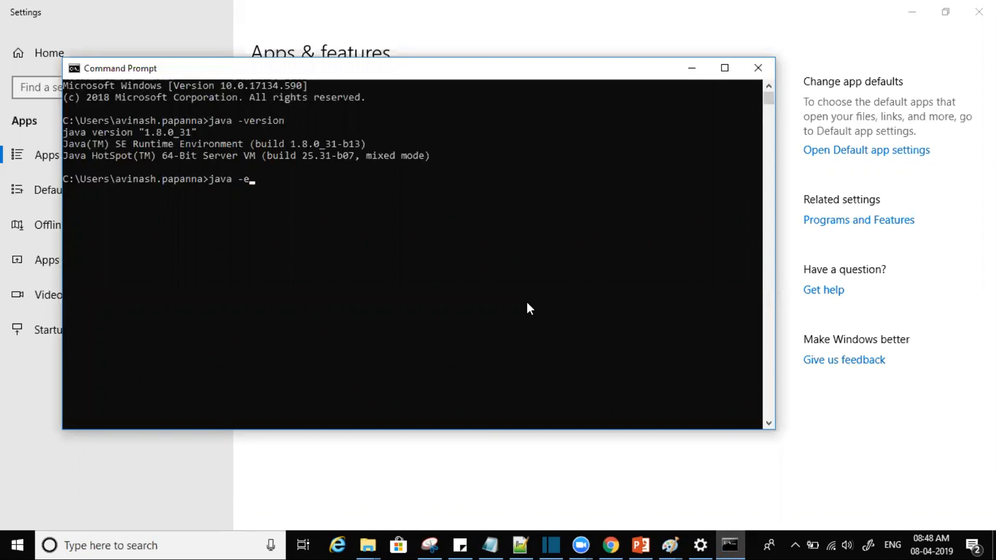
{"action": "type", "text": "v"}
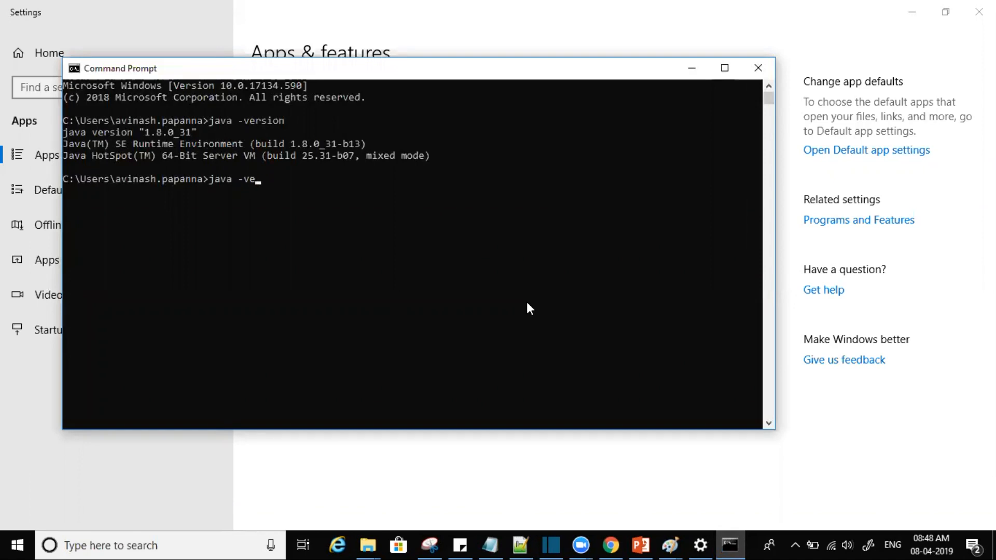
{"action": "type", "text": "rsion"}
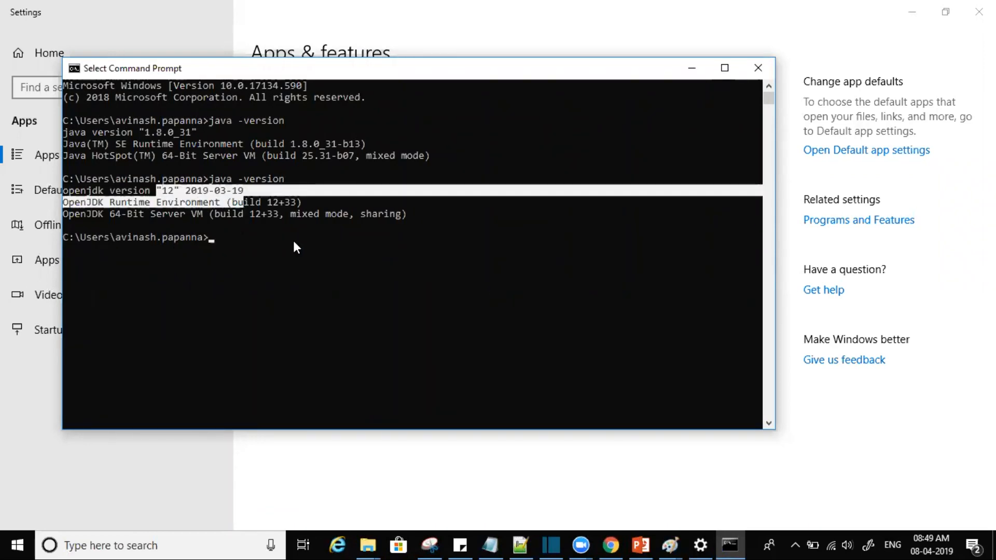
{"action": "mouse_move", "coordinate": [757, 69]}
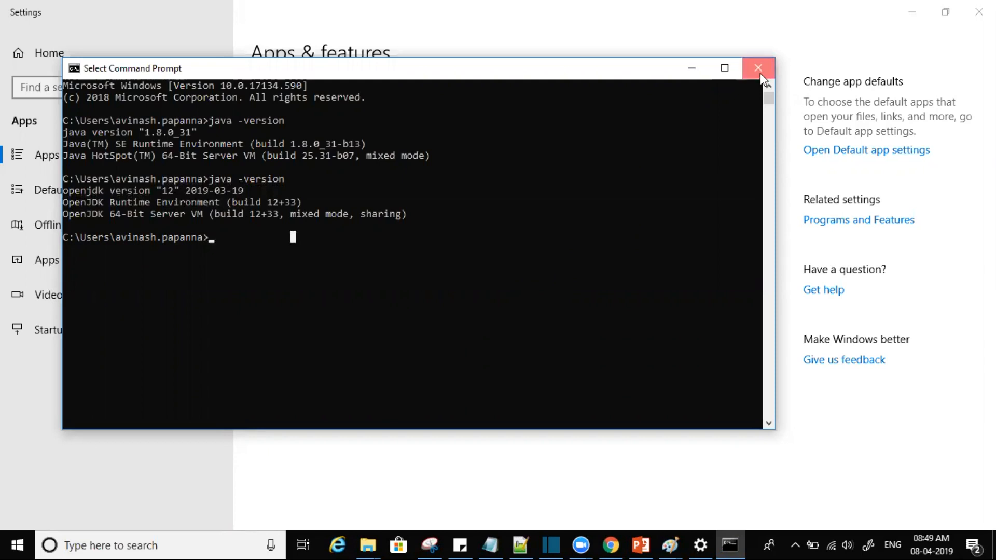